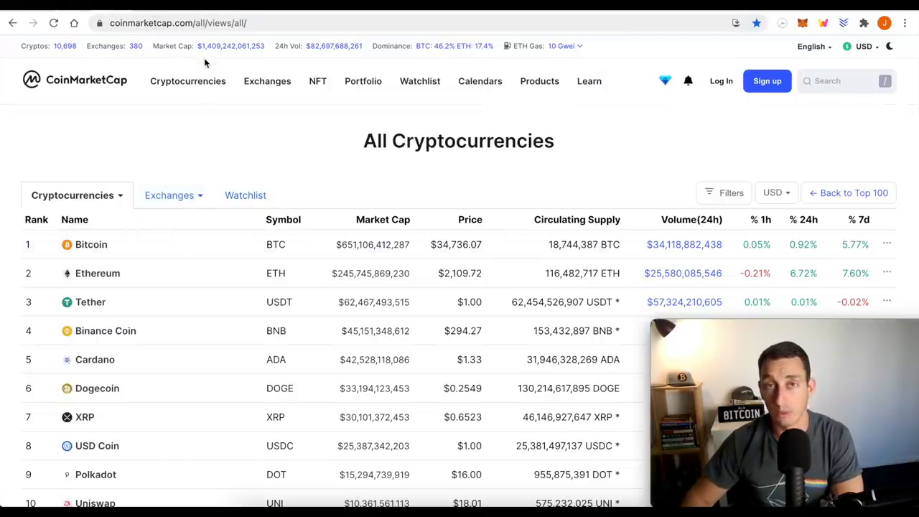
- Browse the CoinMarketCap All Cryptocurrencies table down through ranks 8 to 23, USD Coin to Dai
left_click(186, 80)
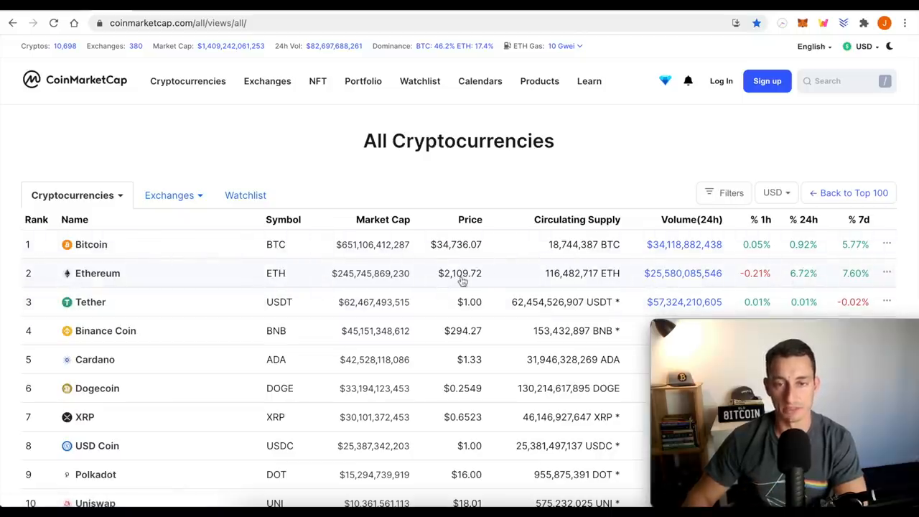
scroll("down", 3)
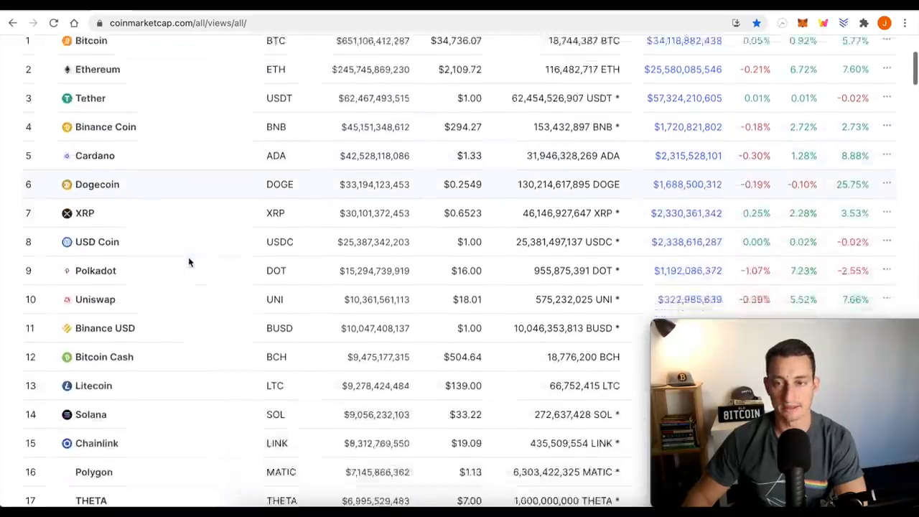
scroll("down", 3)
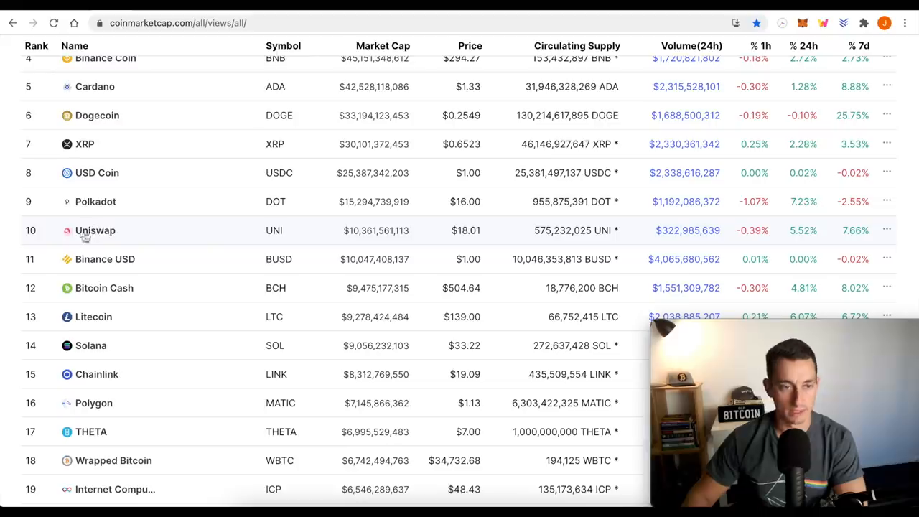
mouse_move(129, 229)
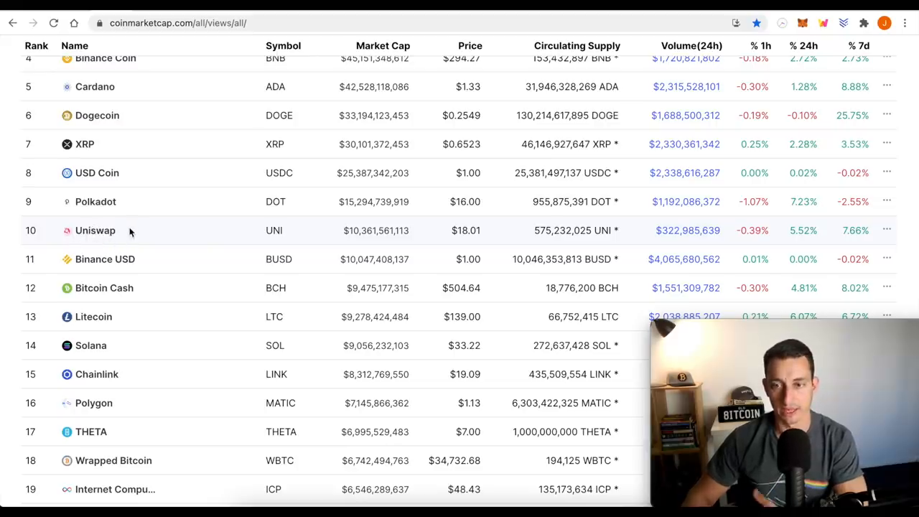
scroll("down", 3)
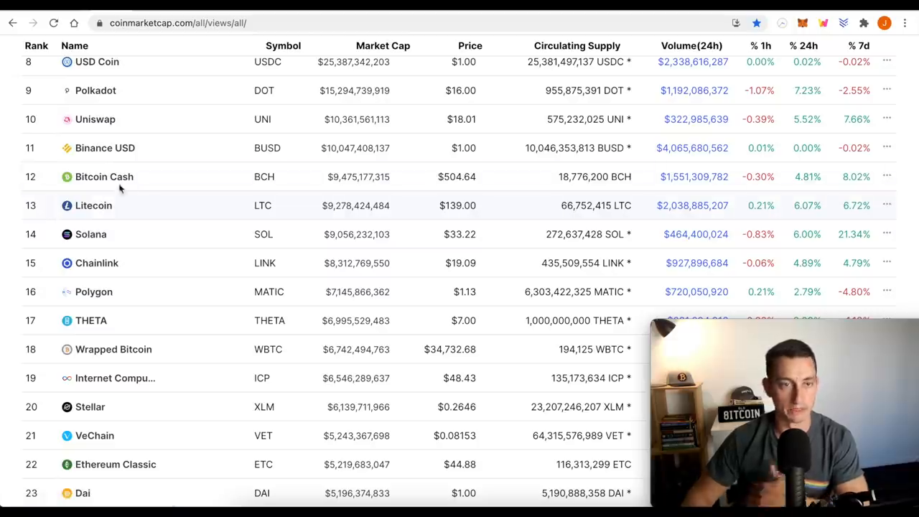
mouse_move(93, 216)
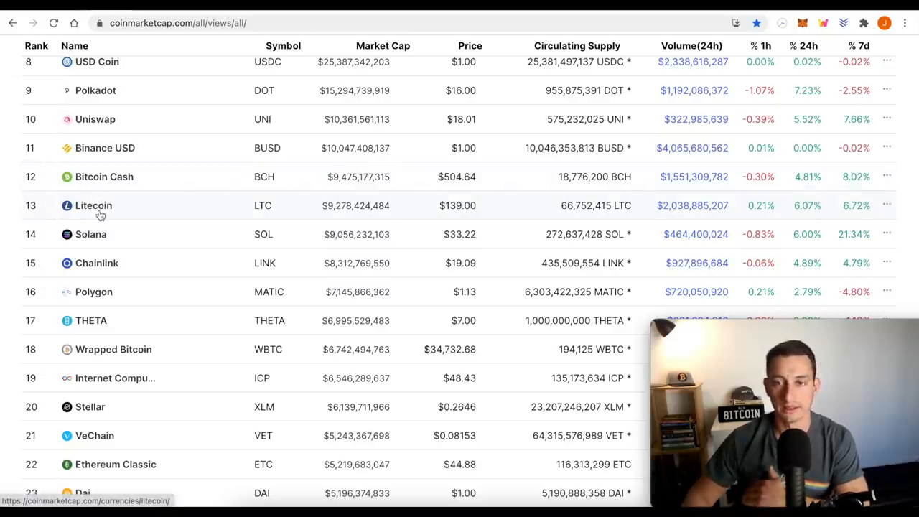
mouse_move(90, 241)
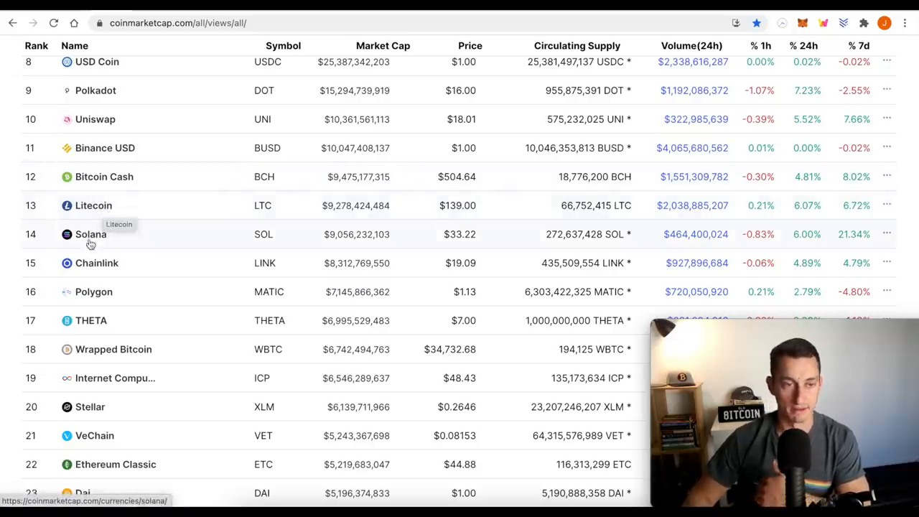
mouse_move(90, 238)
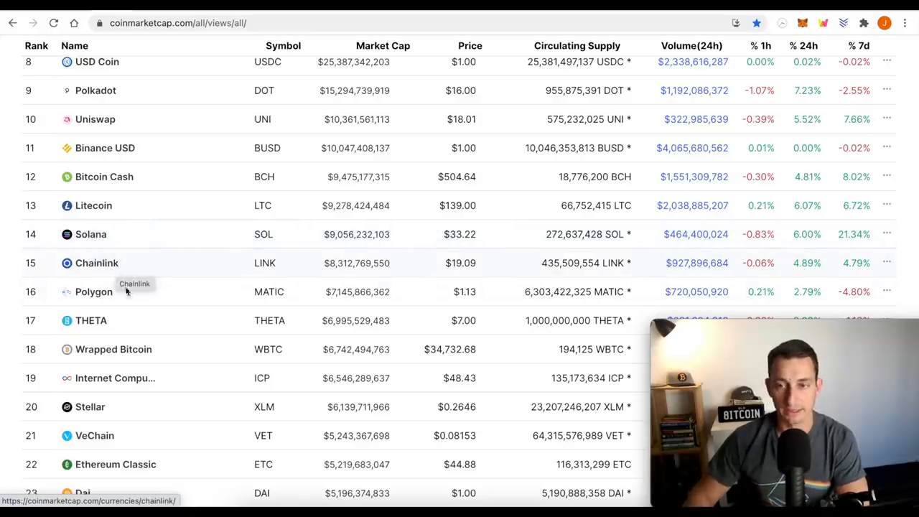
scroll("down", 3)
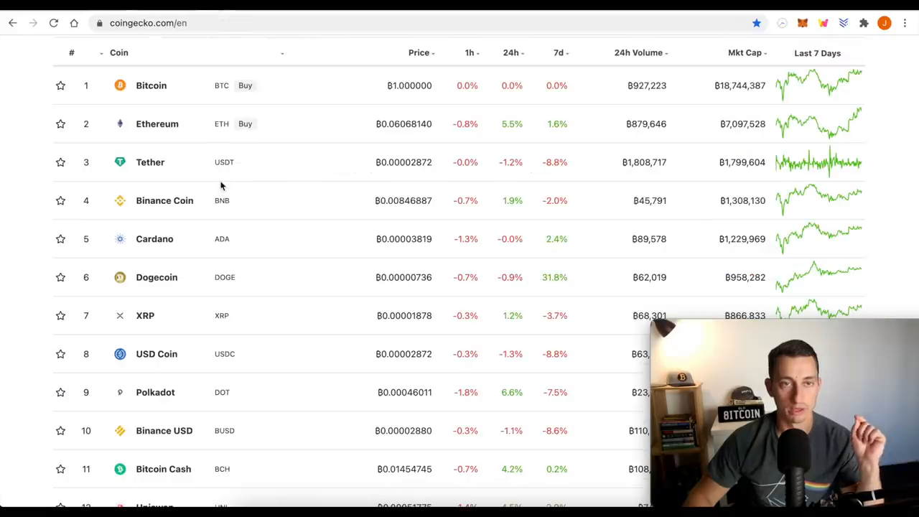
- Browse the CoinGecko BTC-priced coin table down to ranks 16–27 around Stellar, VeChain, TRON and Monero
scroll("up", 3)
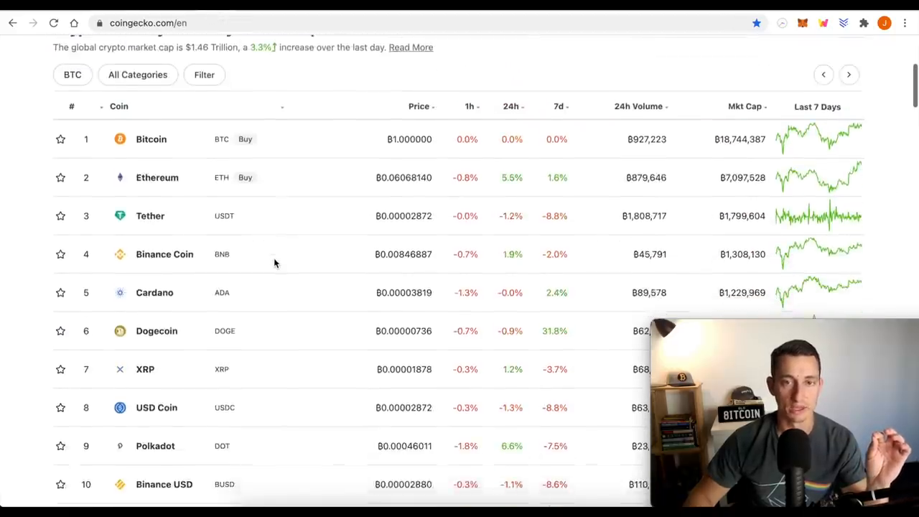
scroll("down", 3)
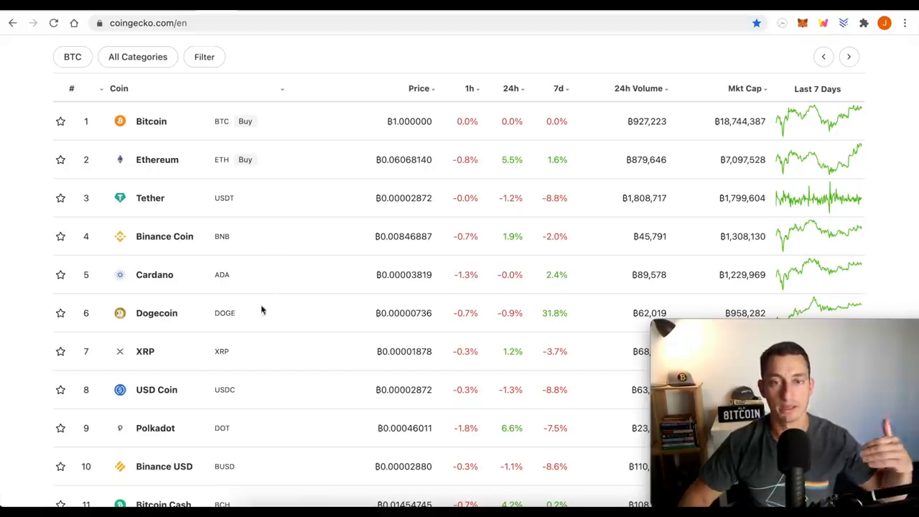
mouse_move(256, 367)
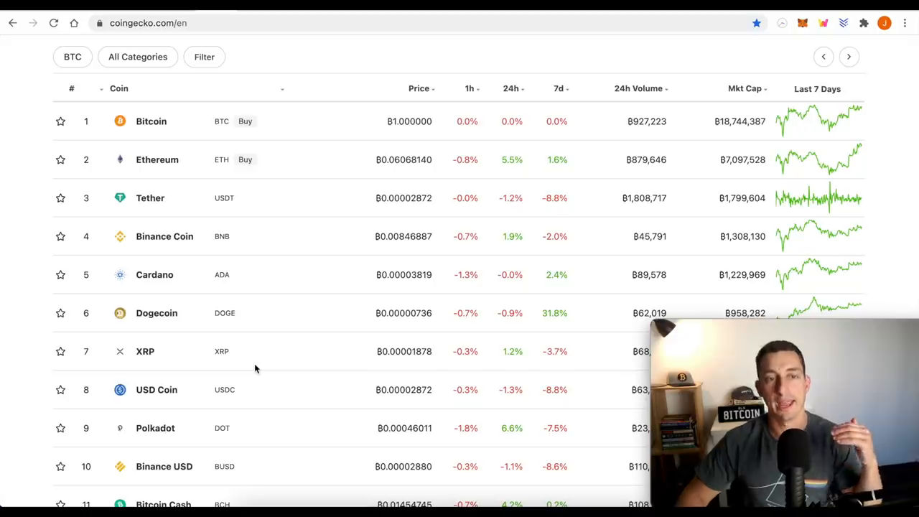
mouse_move(399, 94)
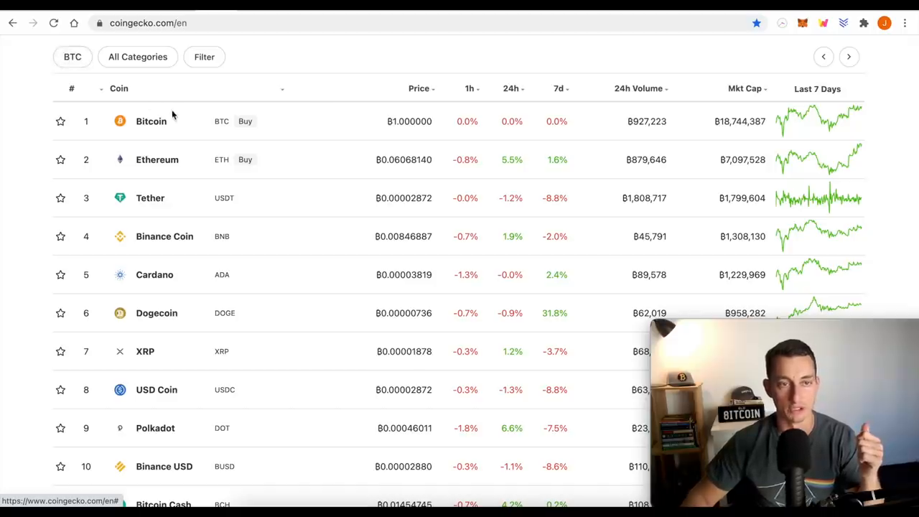
mouse_move(370, 194)
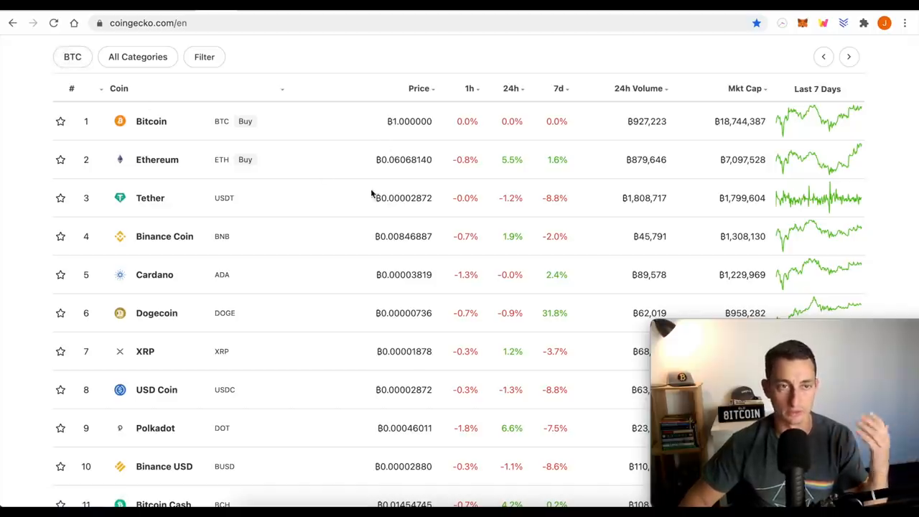
mouse_move(534, 178)
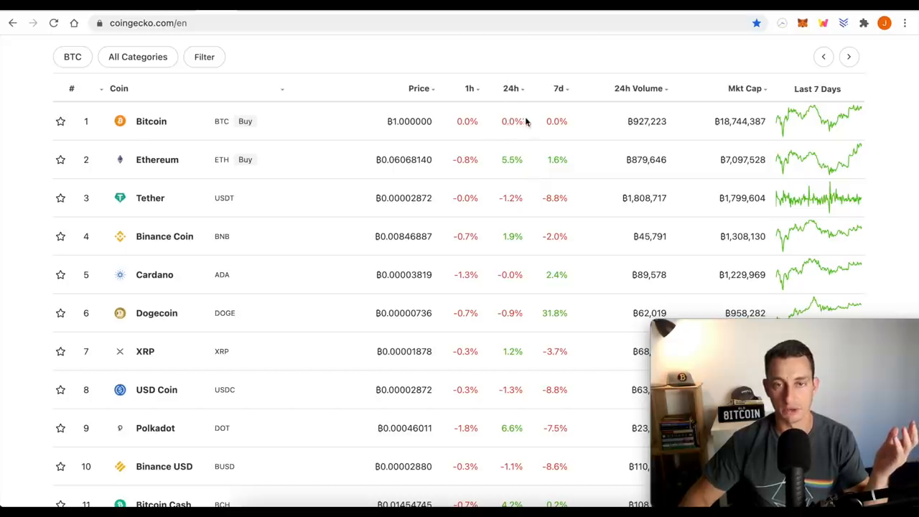
mouse_move(539, 135)
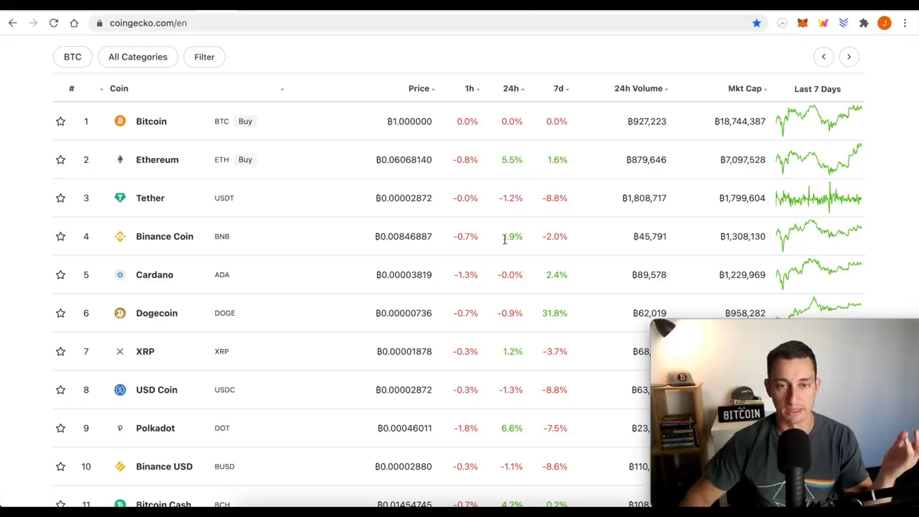
scroll("down", 3)
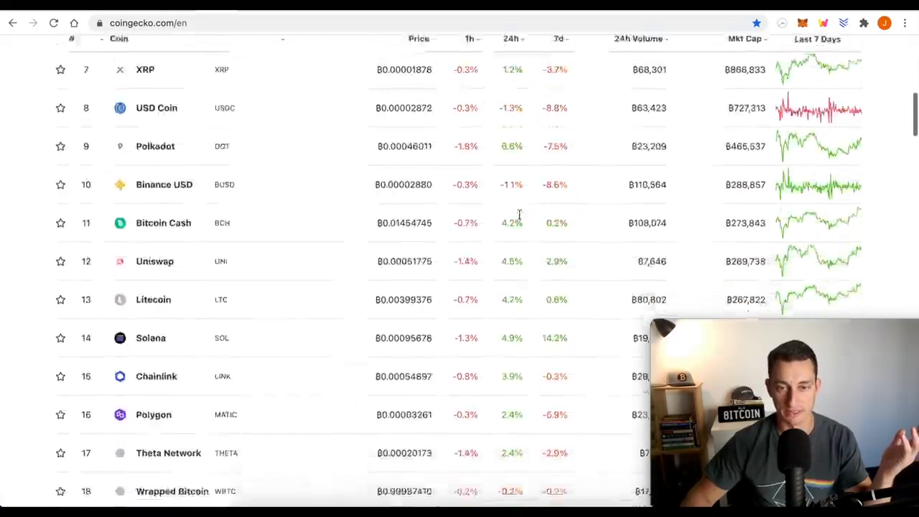
scroll("down", 3)
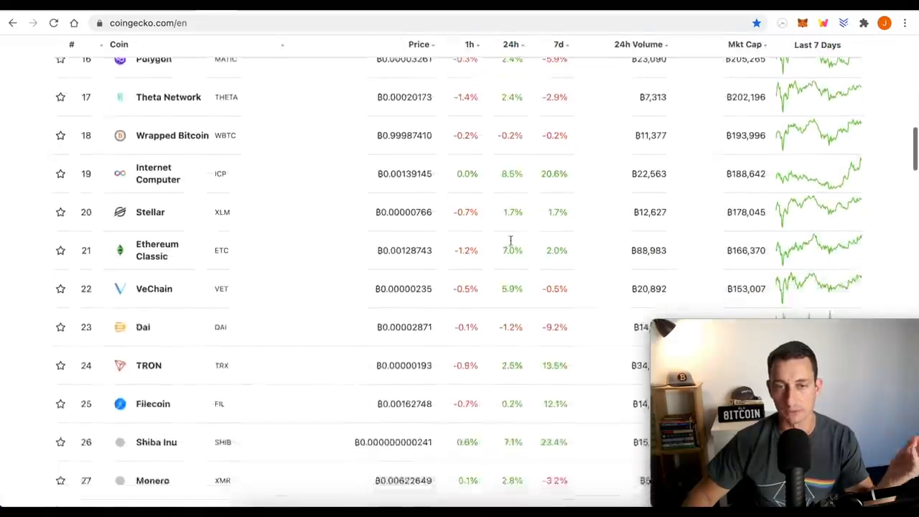
scroll("down", 3)
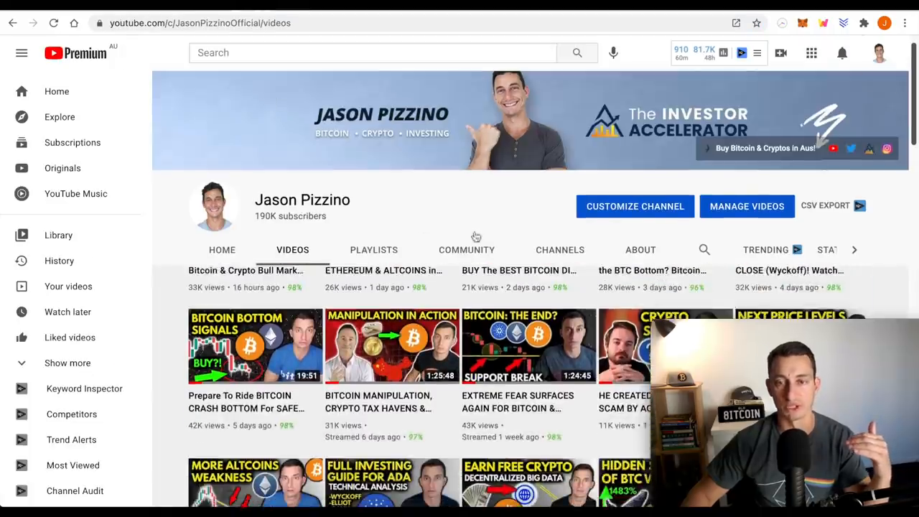
scroll("down", 3)
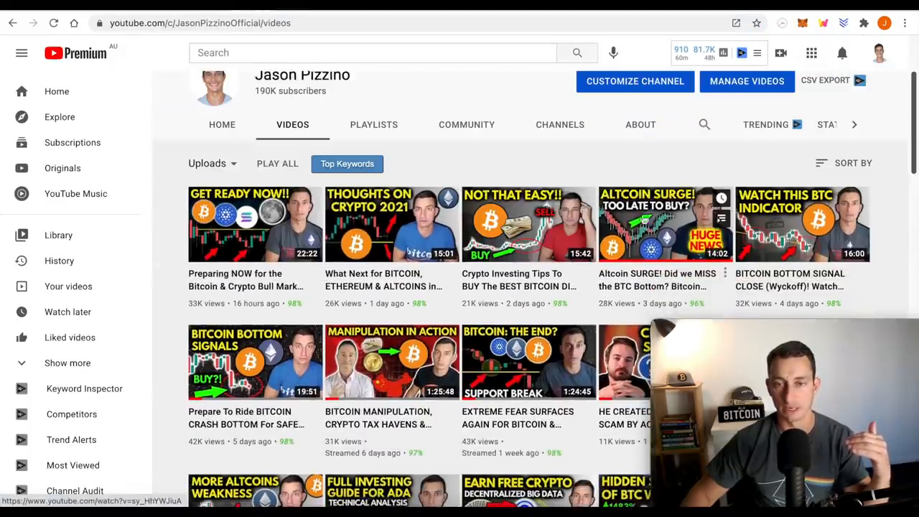
mouse_move(390, 362)
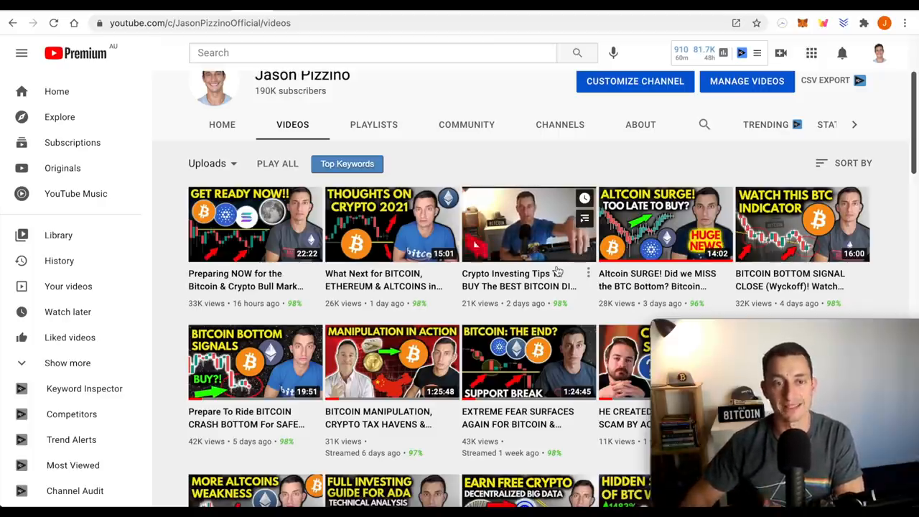
mouse_move(528, 224)
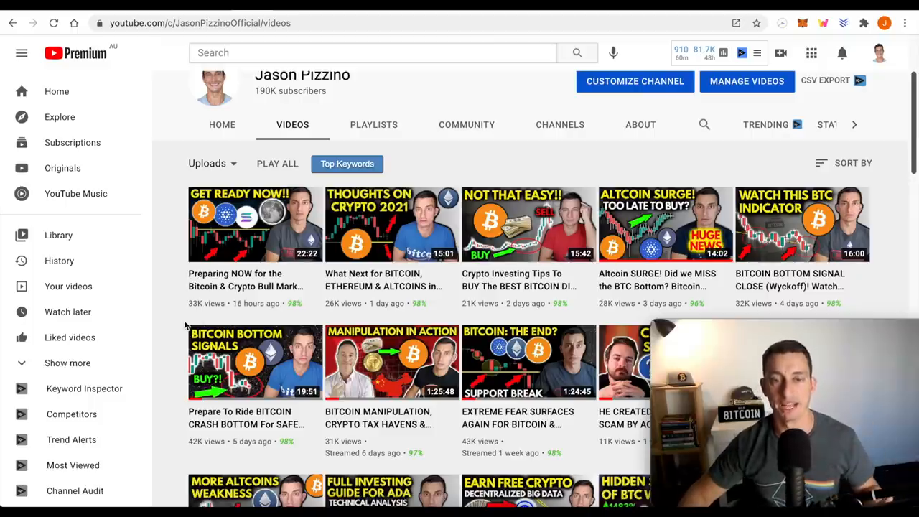
mouse_move(201, 318)
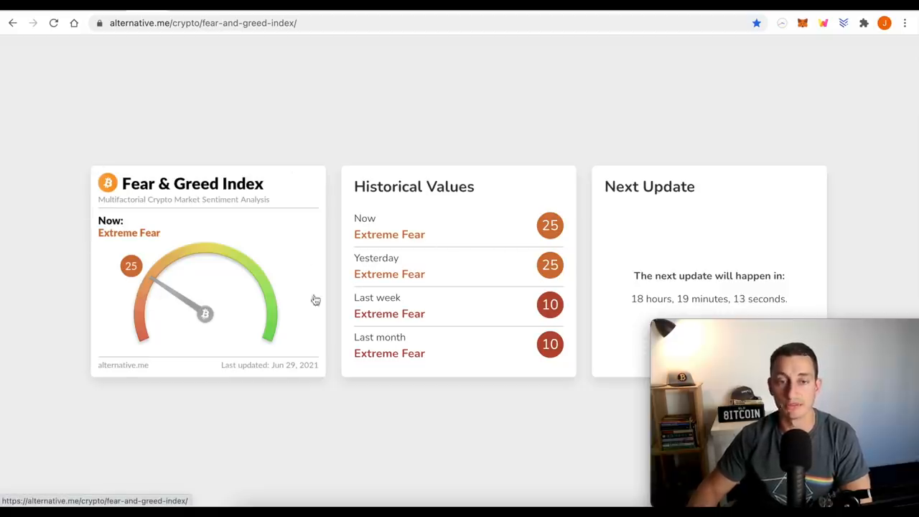
mouse_move(158, 255)
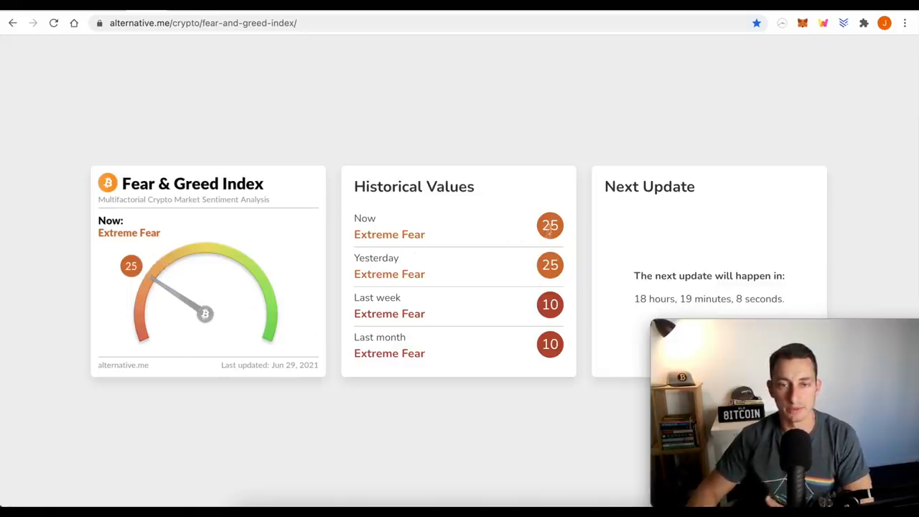
- Move down the Fear & Greed Index page from the gauge at 25 to the history chart
scroll("down", 3)
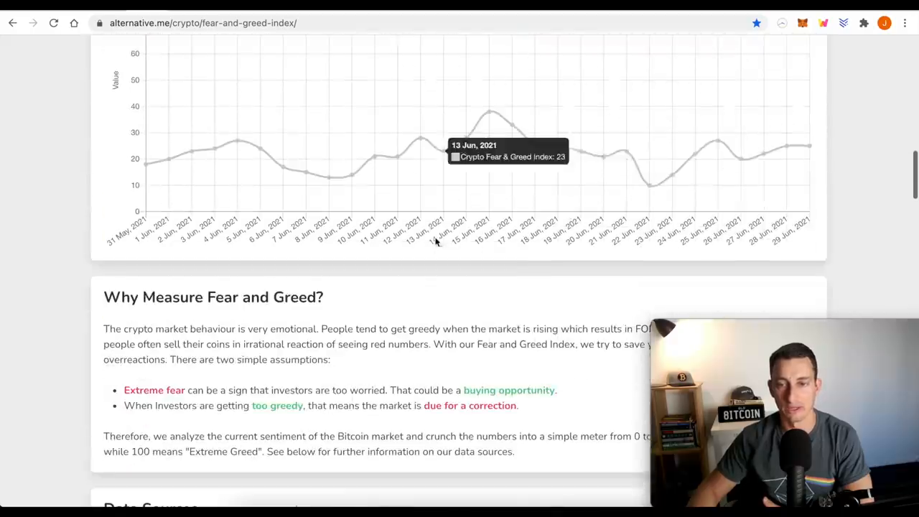
mouse_move(729, 151)
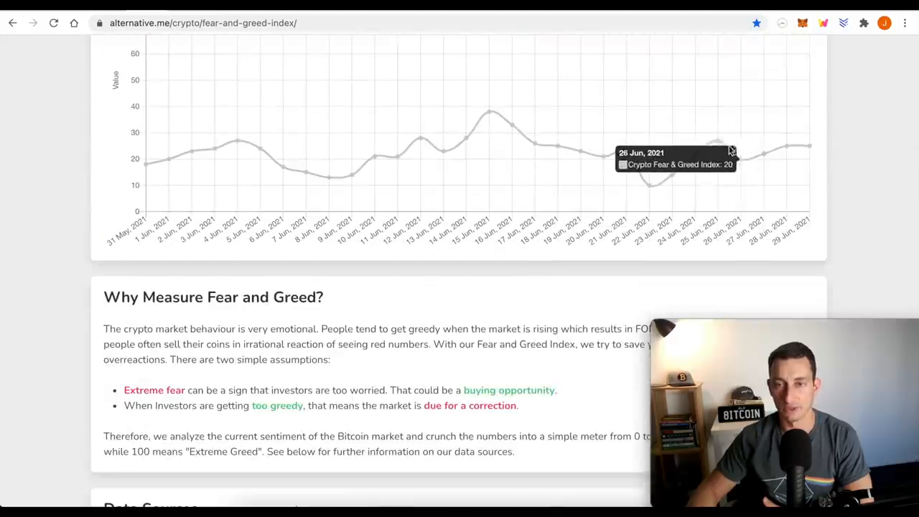
mouse_move(661, 183)
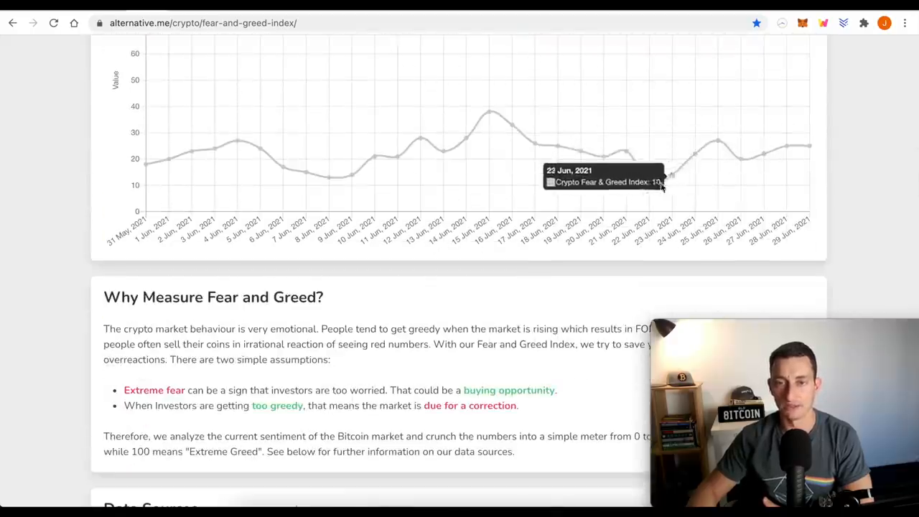
mouse_move(671, 180)
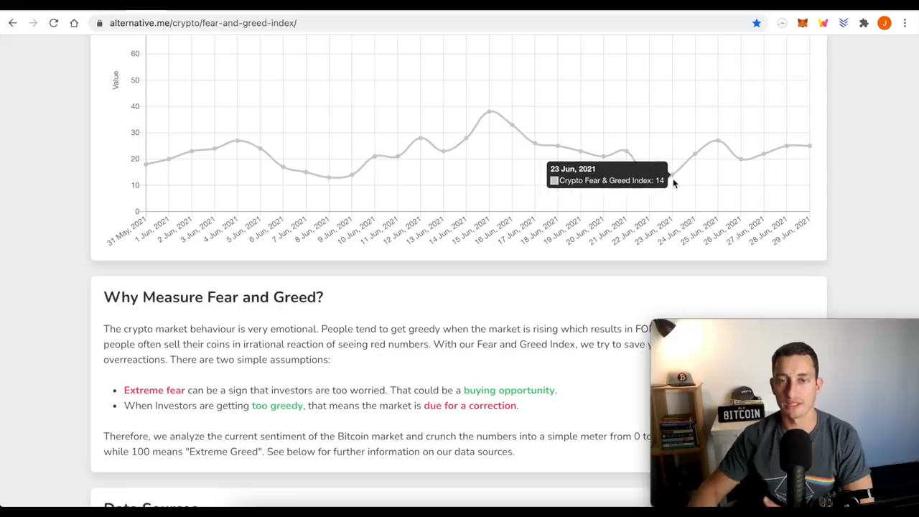
left_click(143, 11)
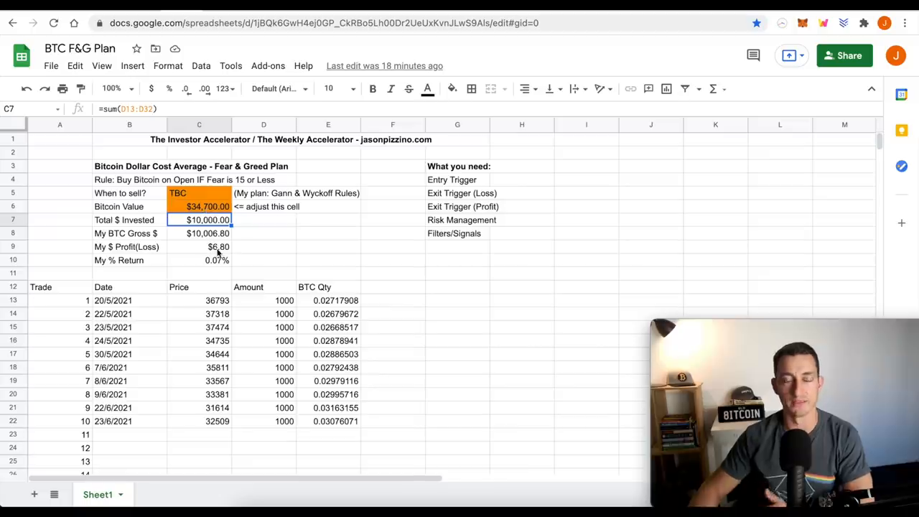
mouse_move(155, 341)
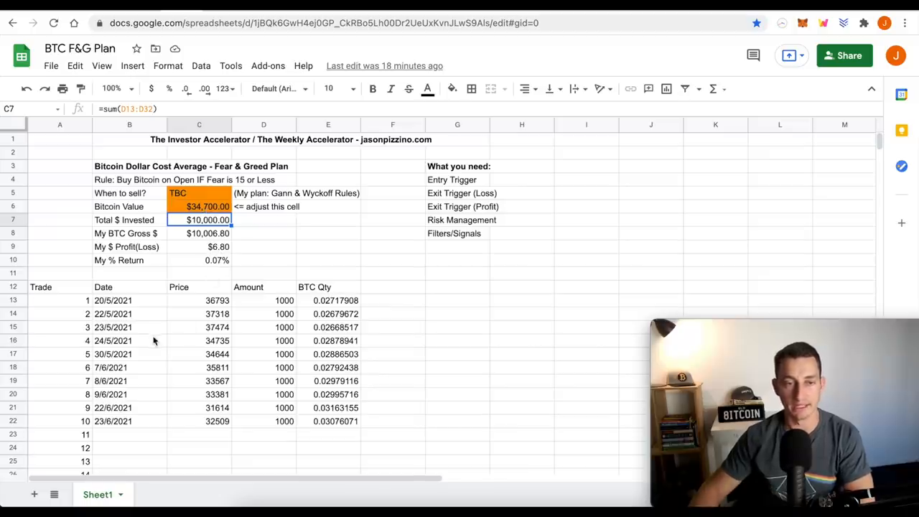
mouse_move(293, 350)
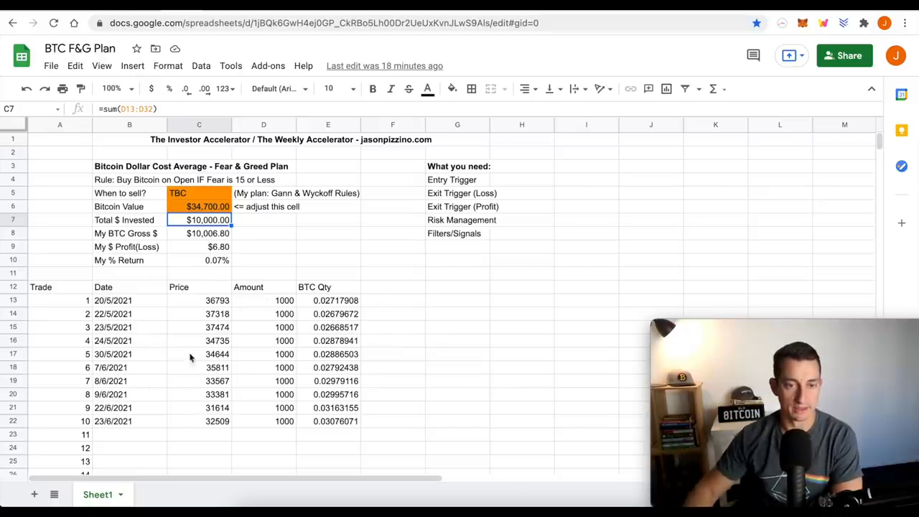
mouse_move(200, 279)
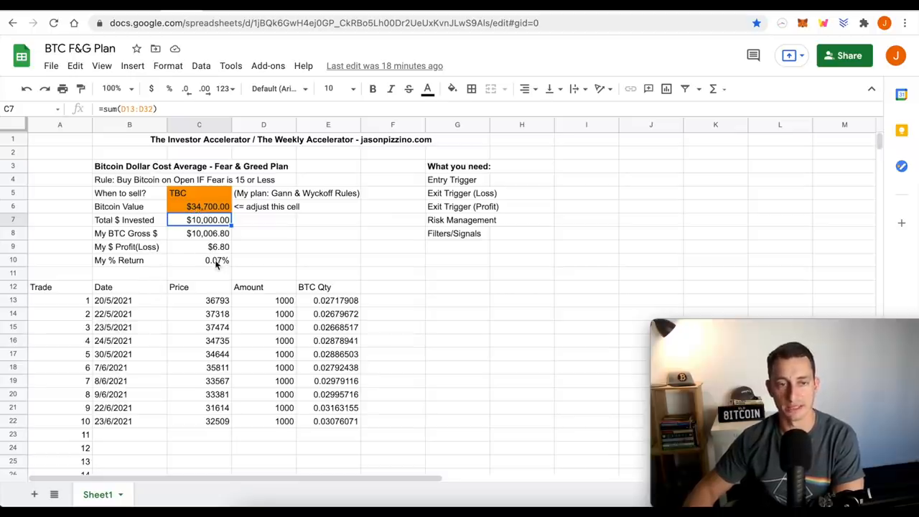
mouse_move(203, 271)
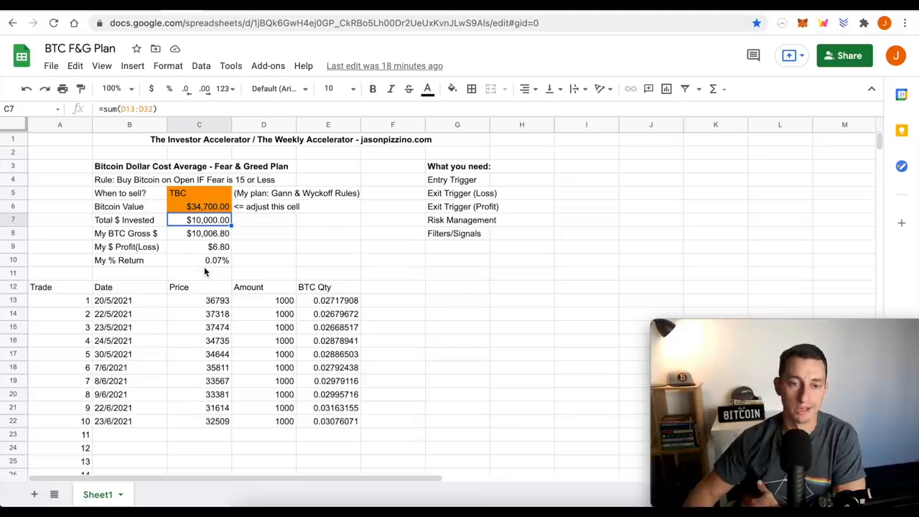
mouse_move(157, 337)
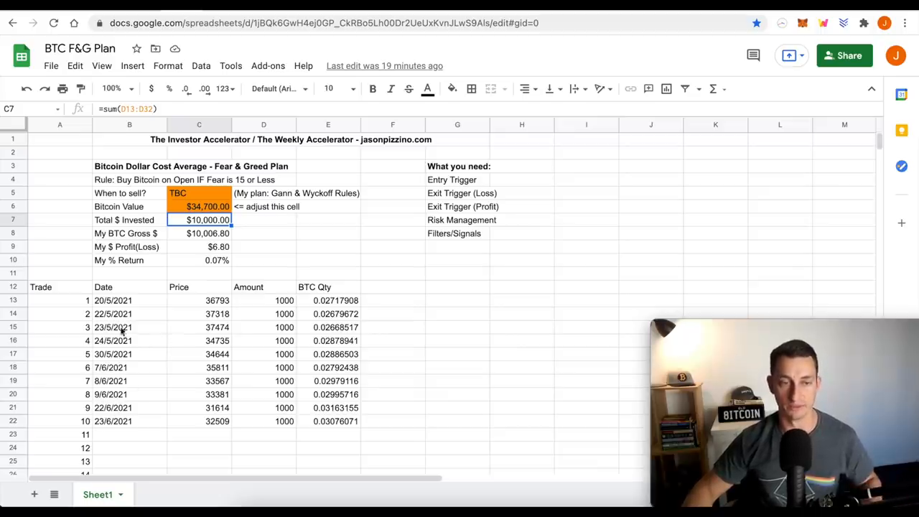
mouse_move(155, 394)
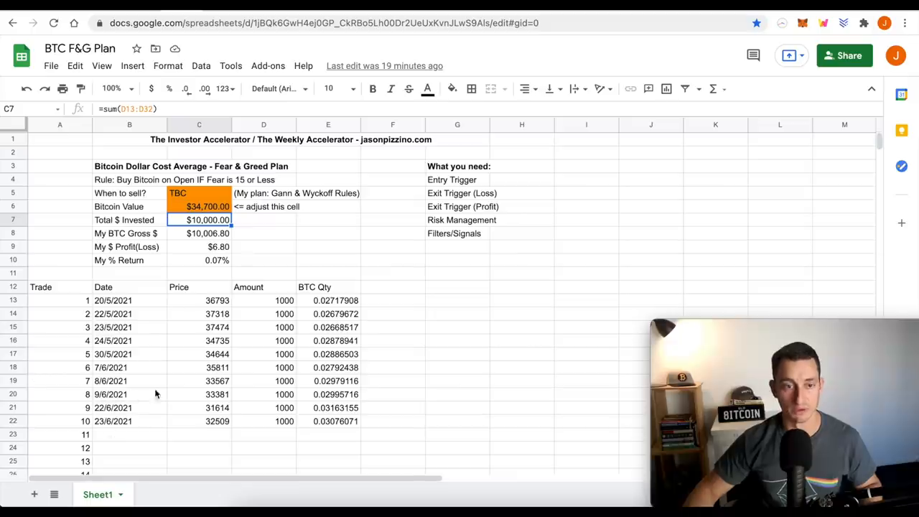
mouse_move(131, 390)
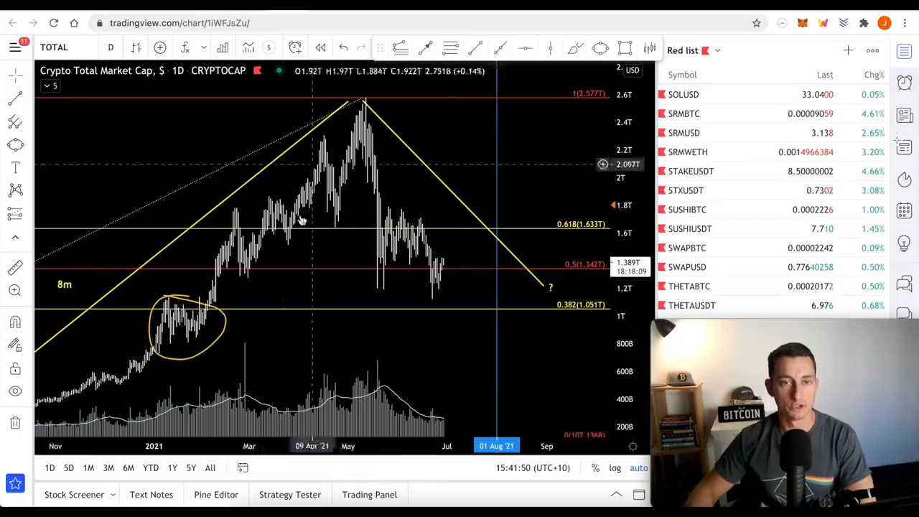
mouse_move(338, 241)
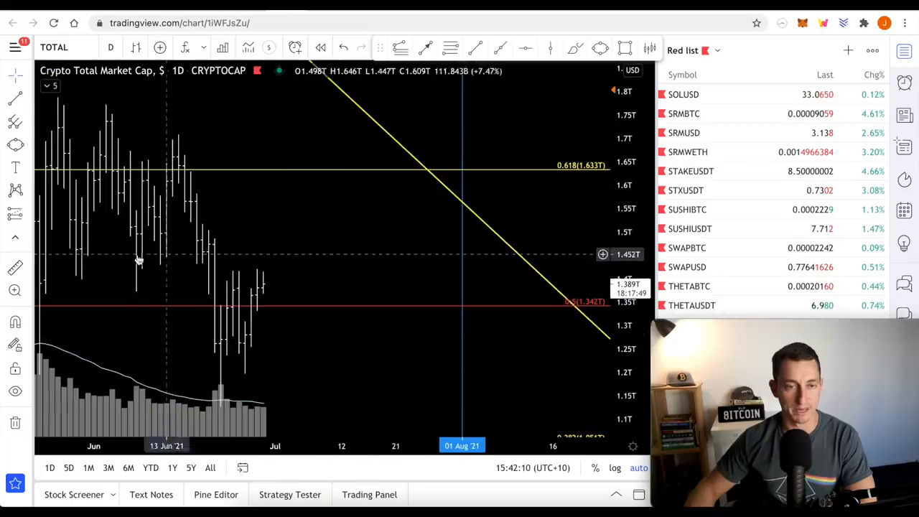
mouse_move(255, 242)
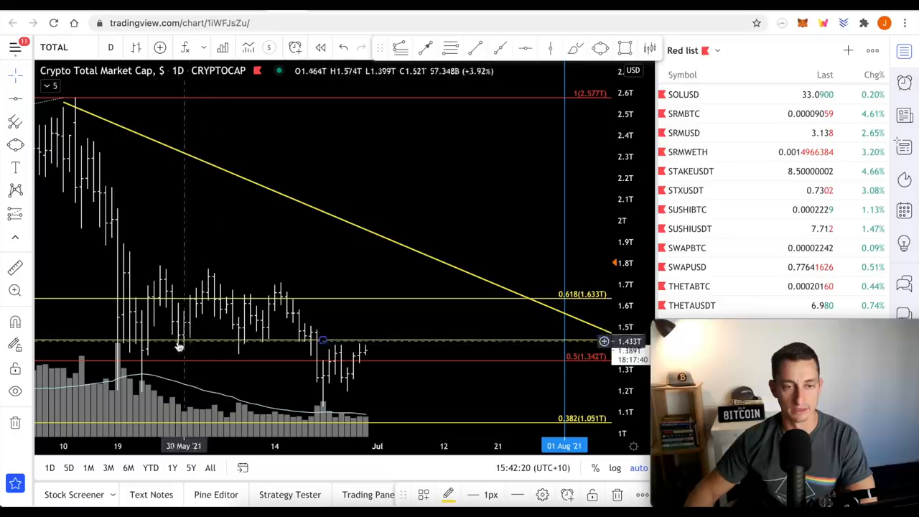
mouse_move(312, 372)
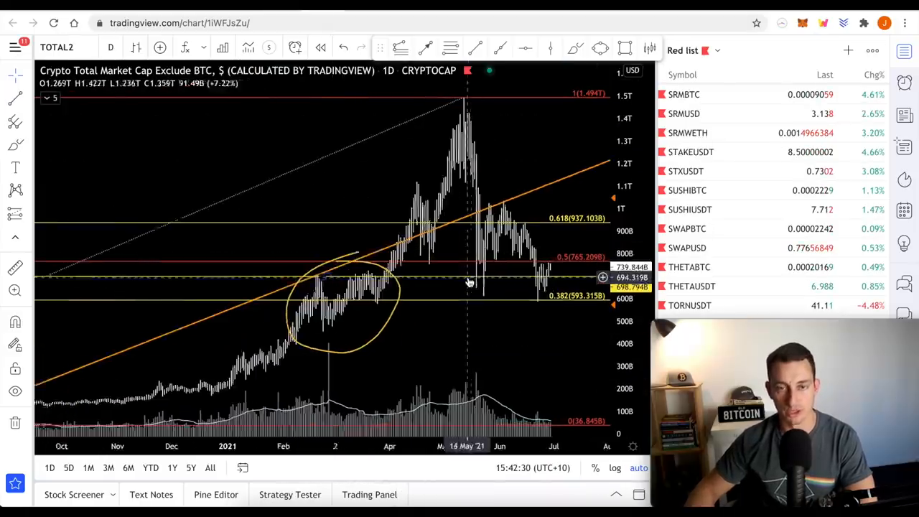
- Review the TOTAL2 market cap chart's drop toward the highlighted support area
left_click_drag(466, 280, 442, 351)
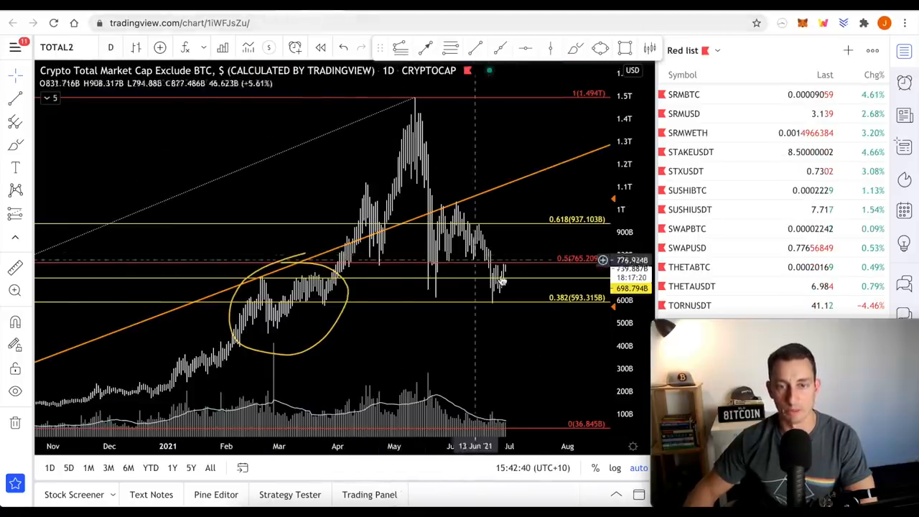
mouse_move(499, 274)
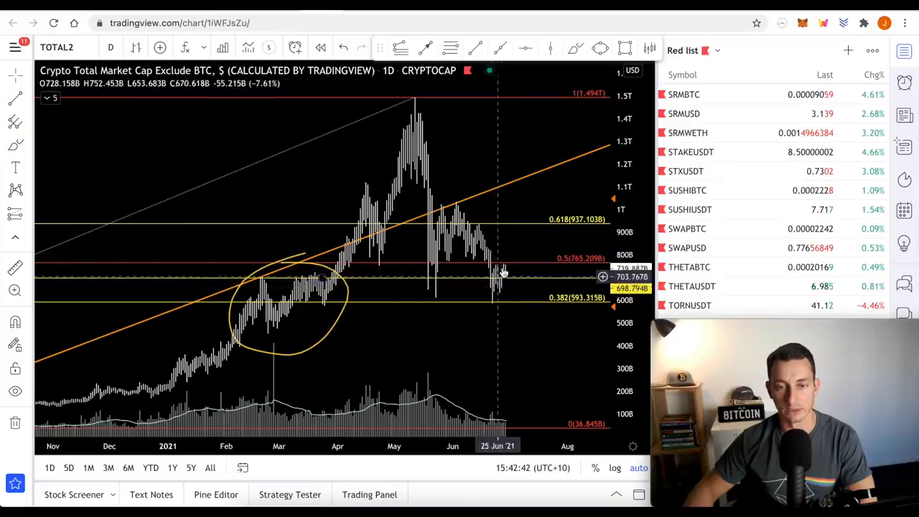
mouse_move(510, 251)
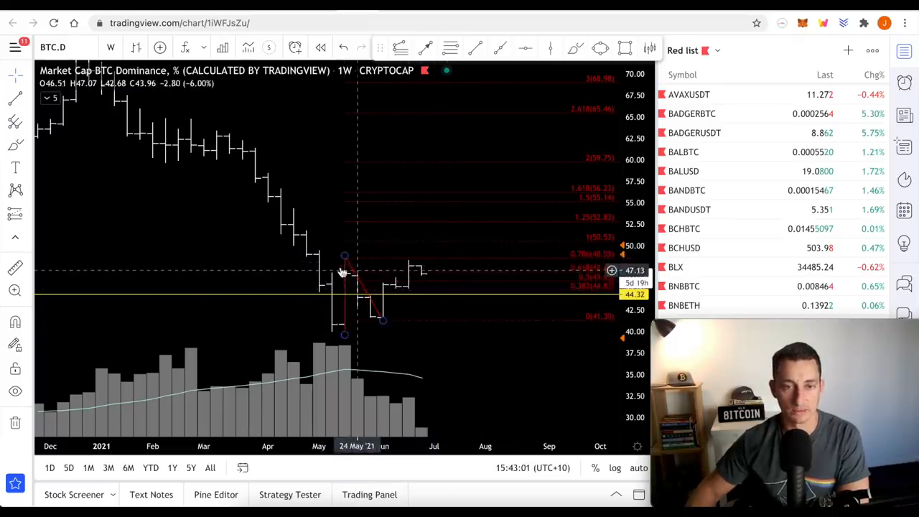
mouse_move(344, 270)
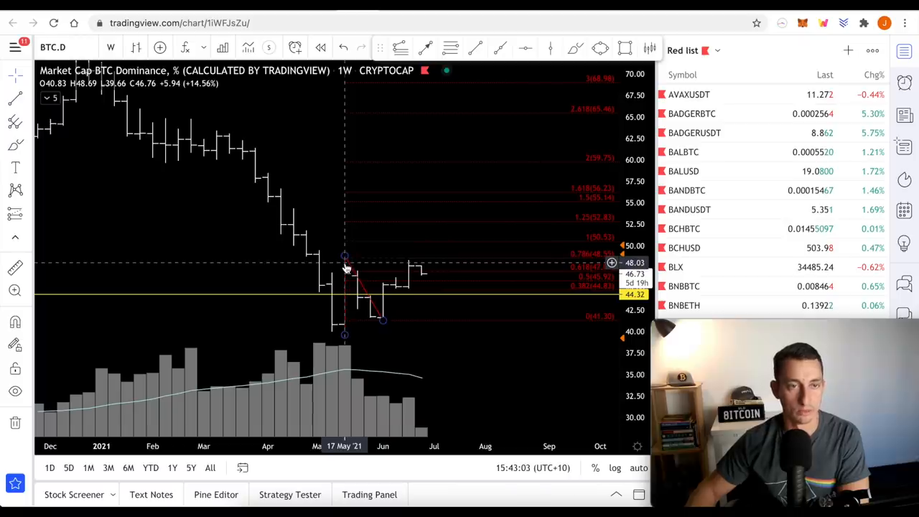
- Switch the Bitcoin dominance chart from the weekly to the 1D interval
left_click_drag(344, 270, 459, 356)
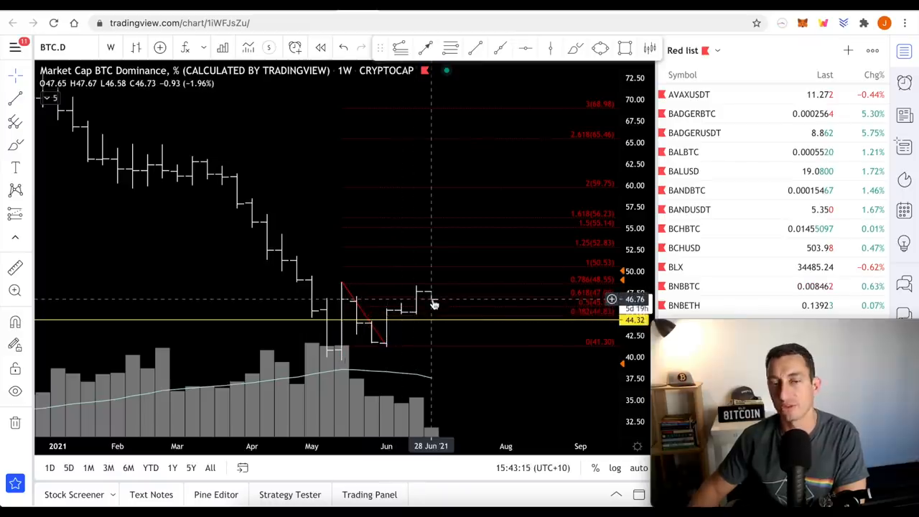
mouse_move(508, 338)
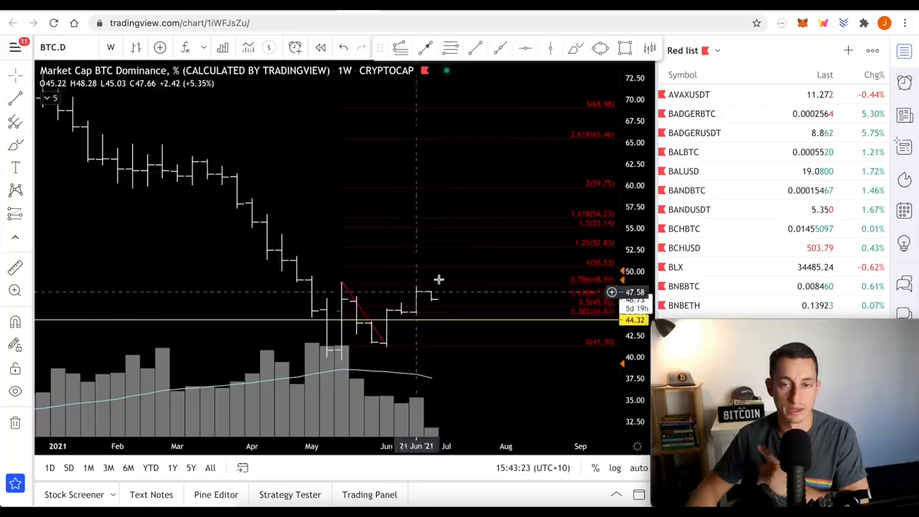
mouse_move(474, 265)
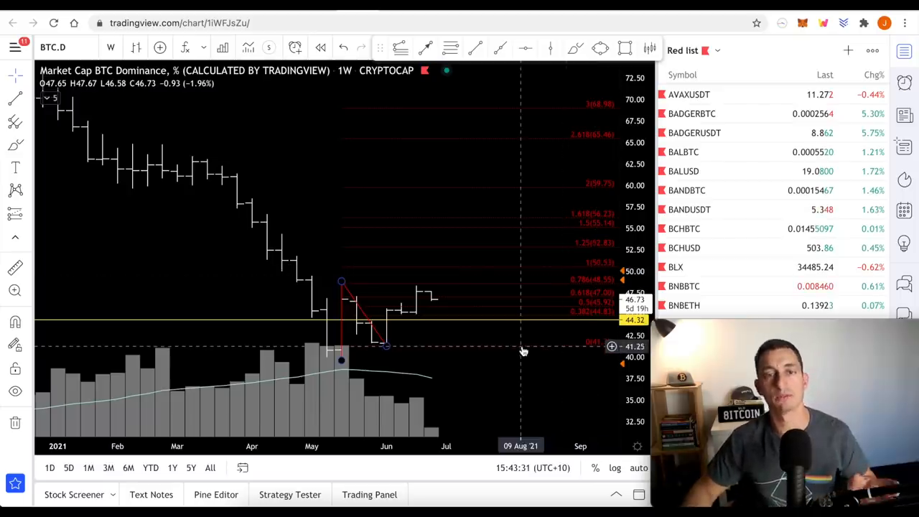
mouse_move(508, 339)
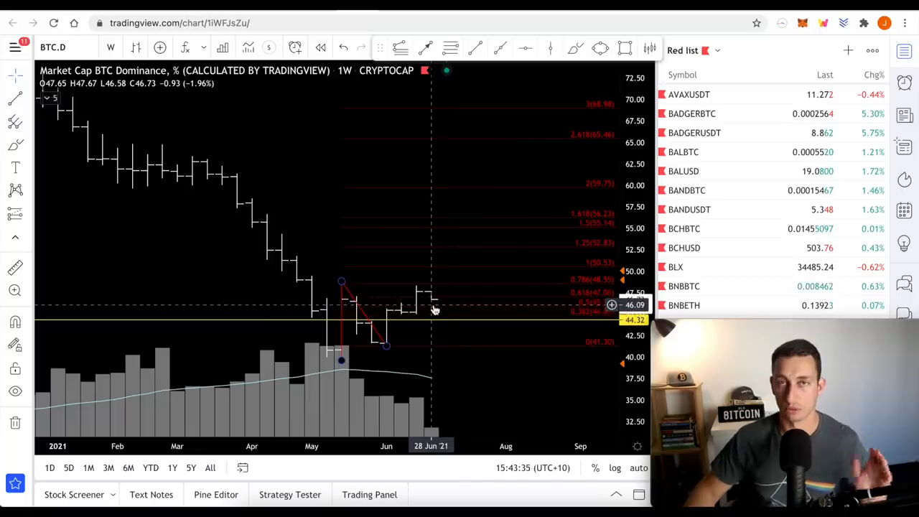
type("1D")
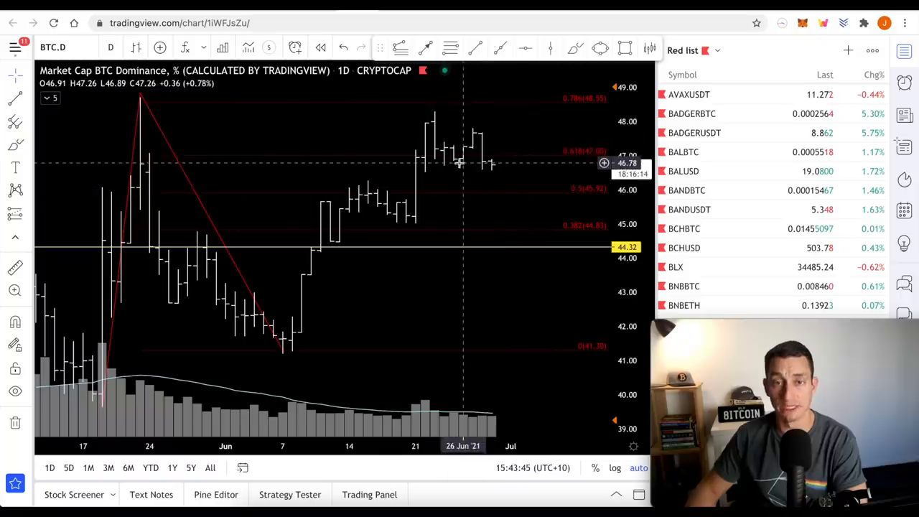
mouse_move(480, 181)
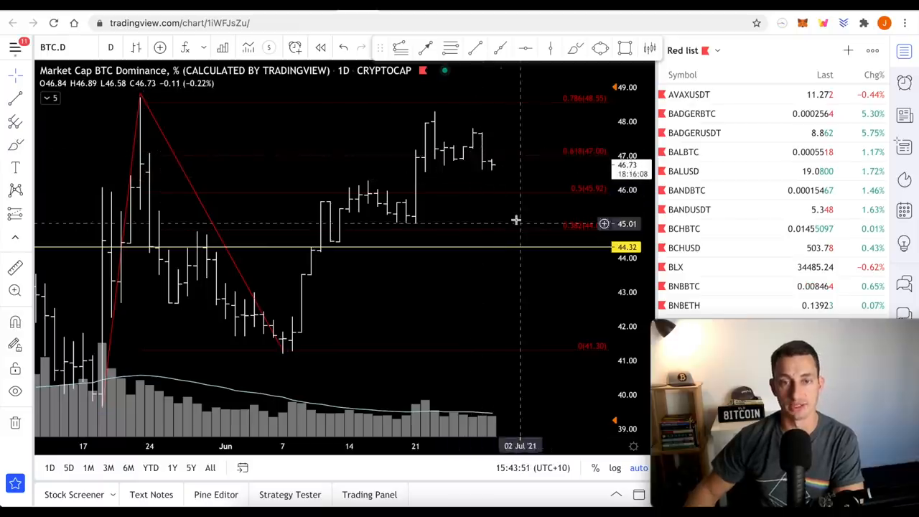
mouse_move(529, 195)
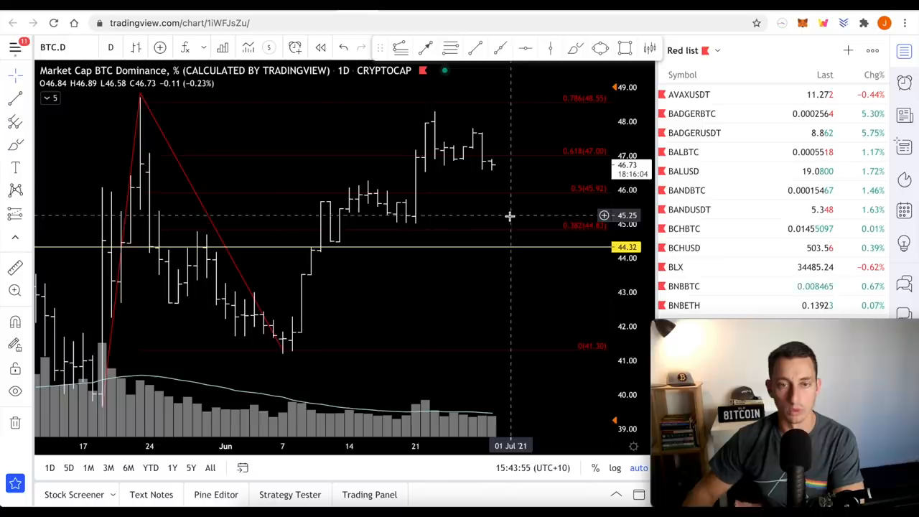
mouse_move(506, 207)
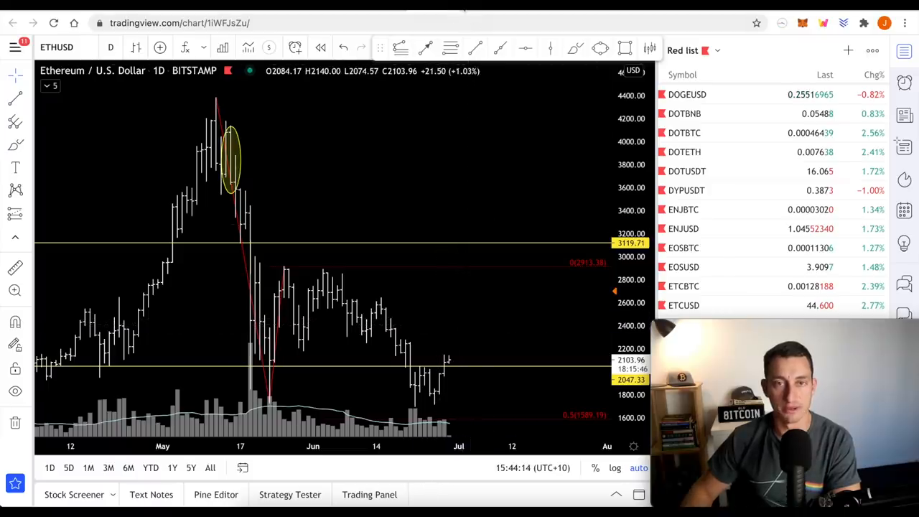
- Load the ETHBTC daily chart with its fib retracement levels from the watchlist
left_click(683, 244)
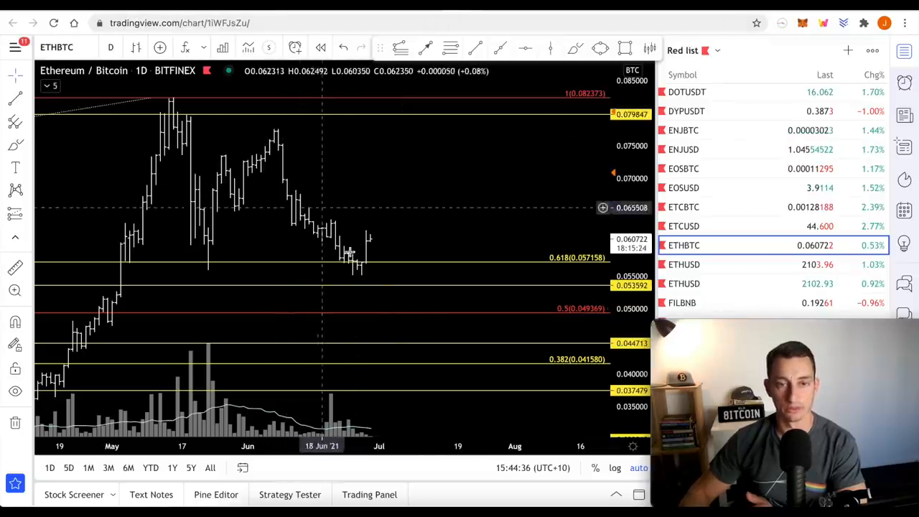
mouse_move(360, 281)
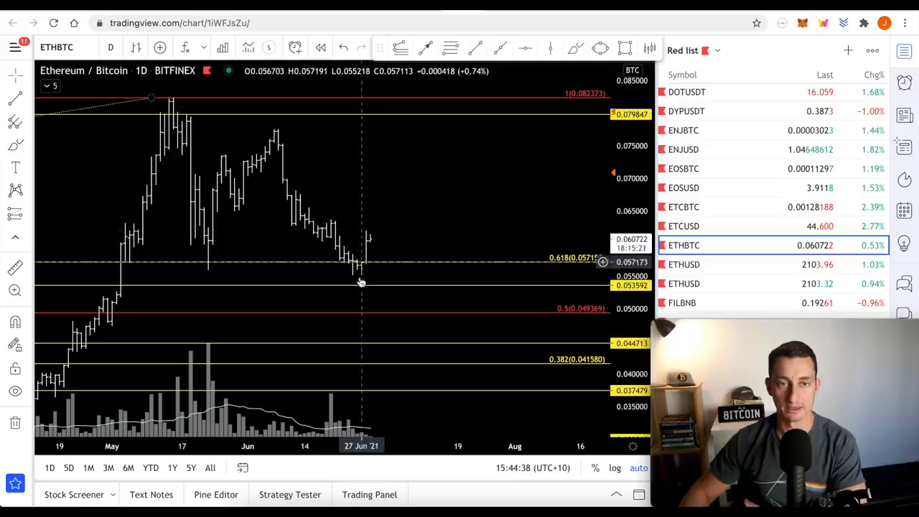
mouse_move(362, 272)
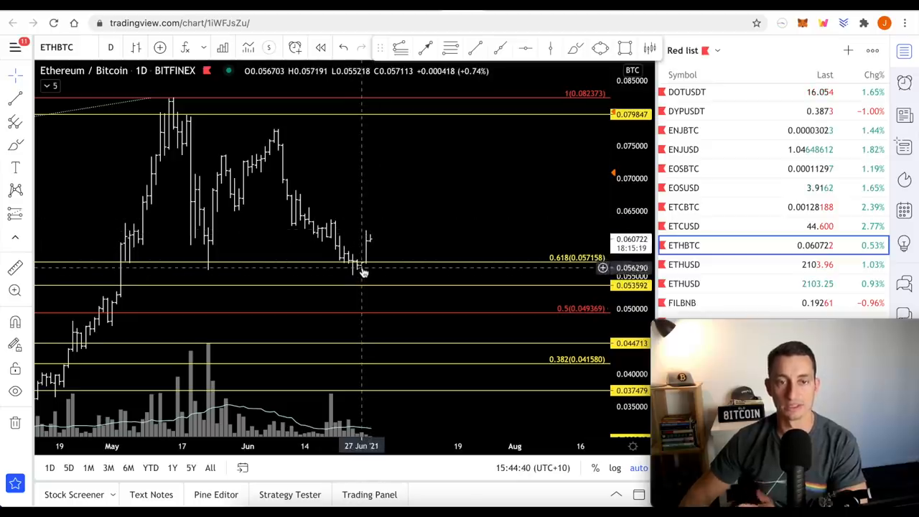
mouse_move(385, 241)
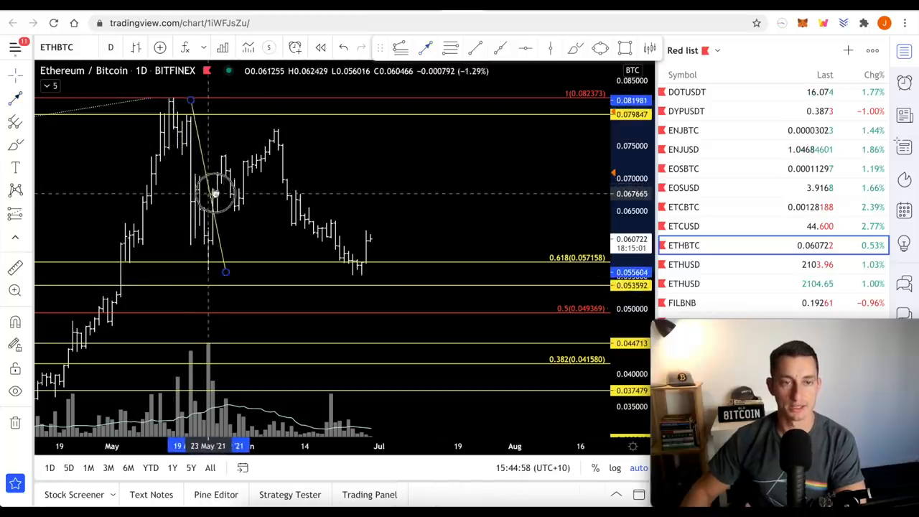
- Measure past Ethereum/Bitcoin pullbacks from the May high against the retracement levels
left_click_drag(215, 193, 236, 256)
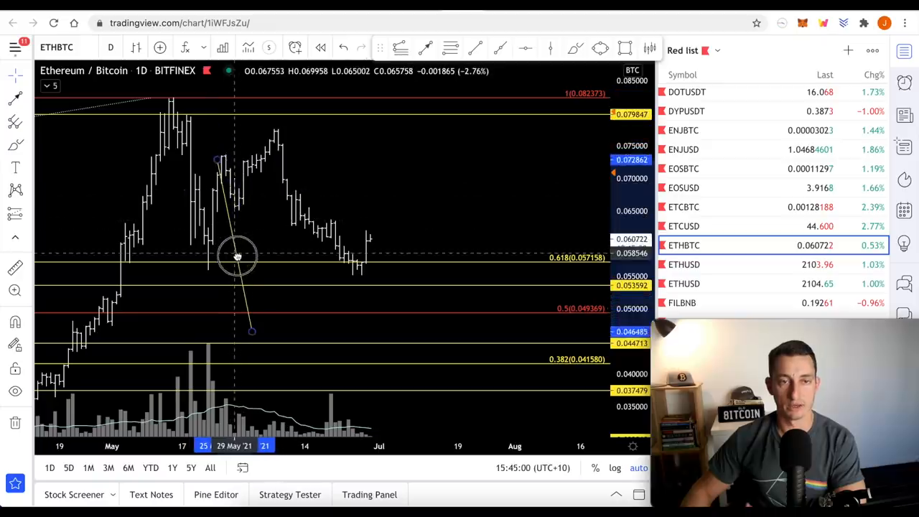
left_click_drag(236, 255, 294, 222)
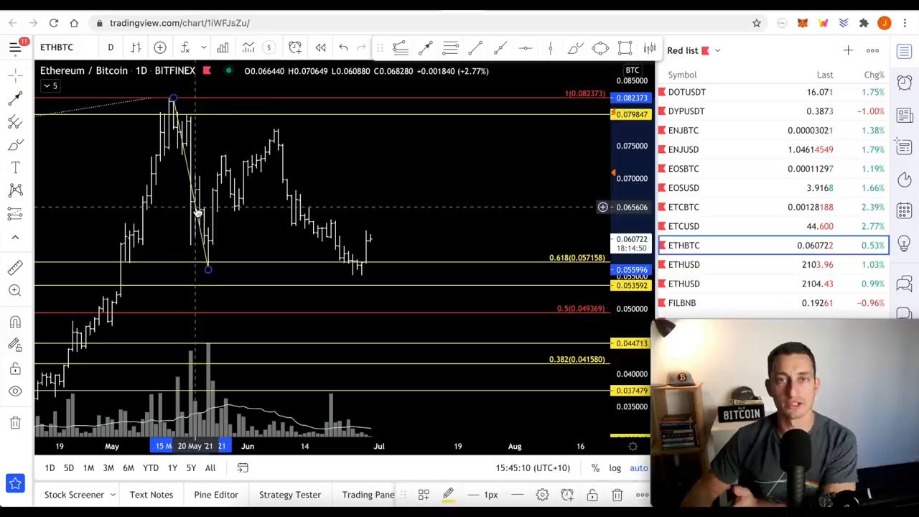
mouse_move(405, 221)
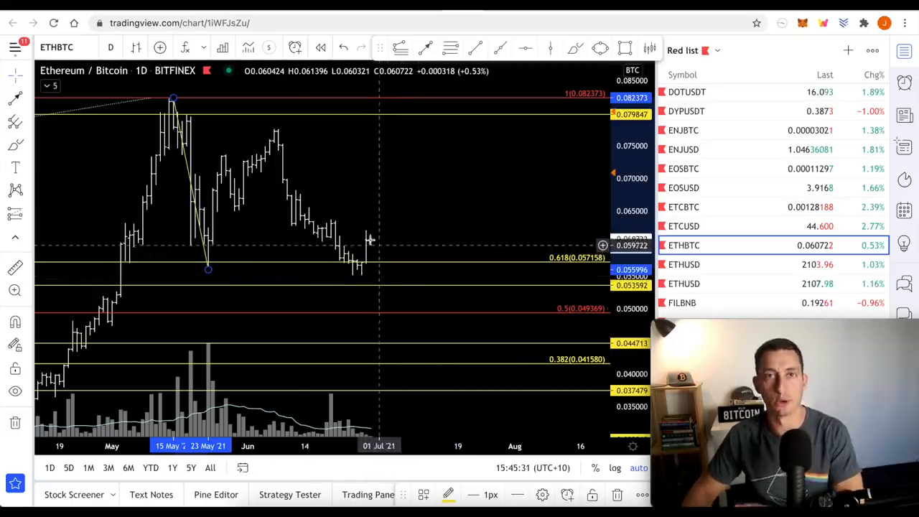
mouse_move(385, 279)
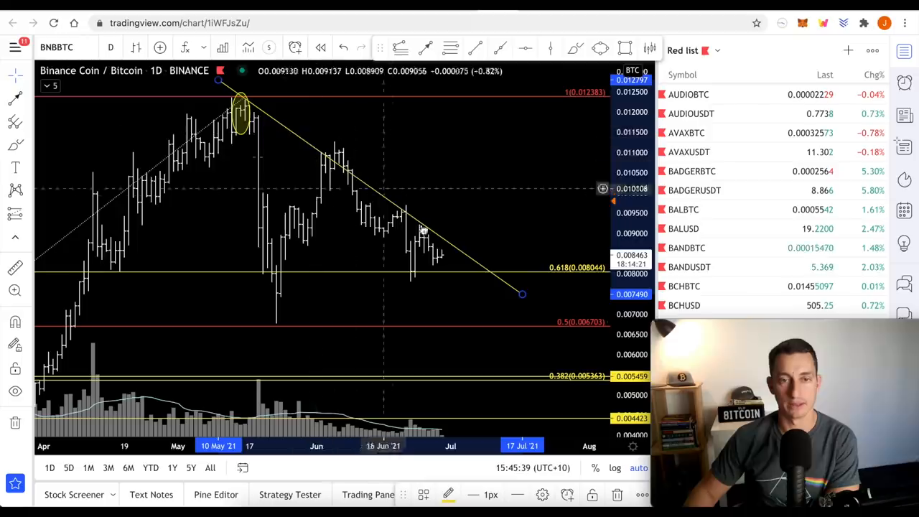
mouse_move(442, 261)
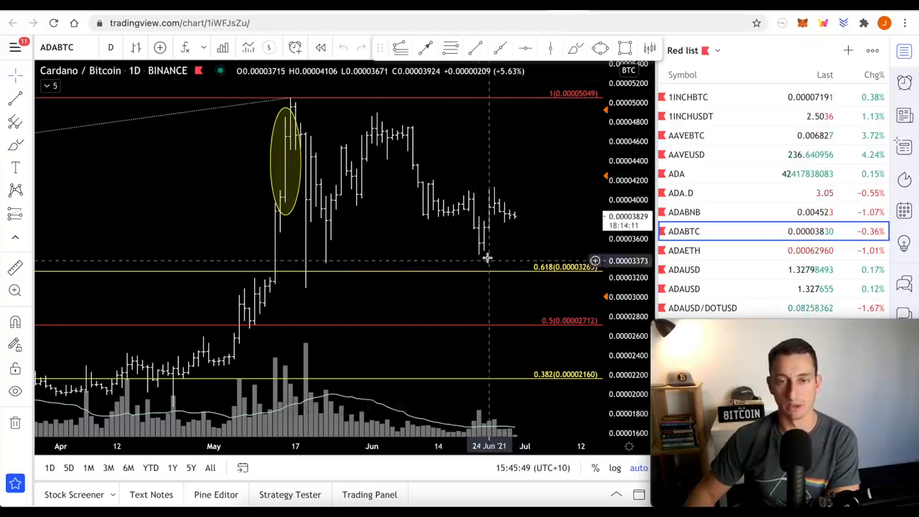
- Load the next Bitcoin pair from the watchlist, stepping toward the MATICBTC daily chart with its trendline
left_click(692, 235)
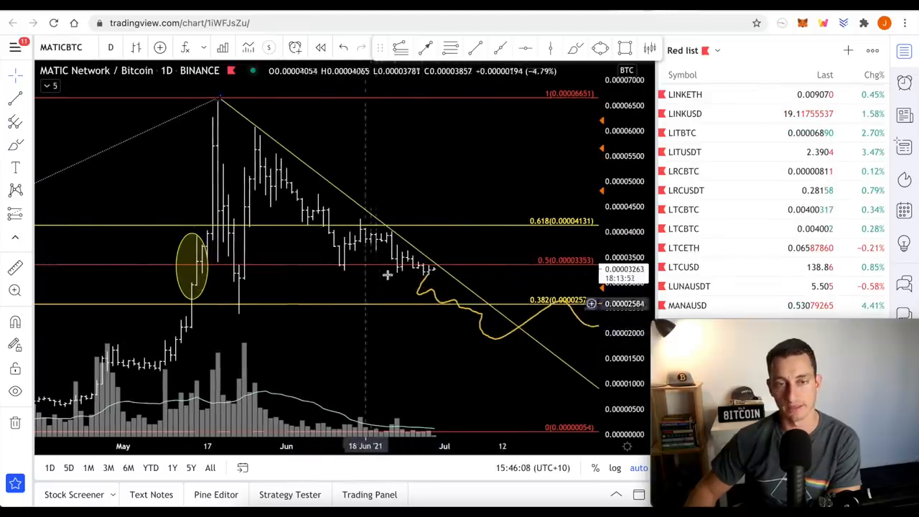
mouse_move(419, 272)
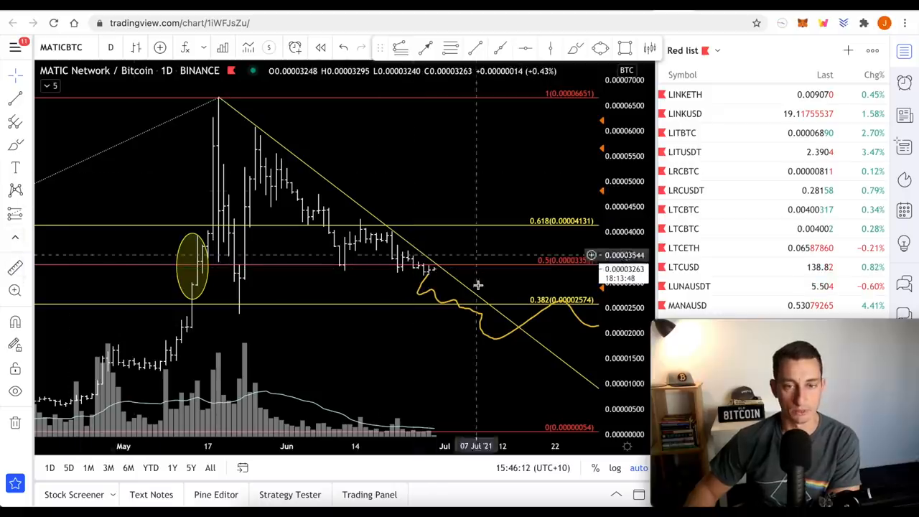
mouse_move(414, 278)
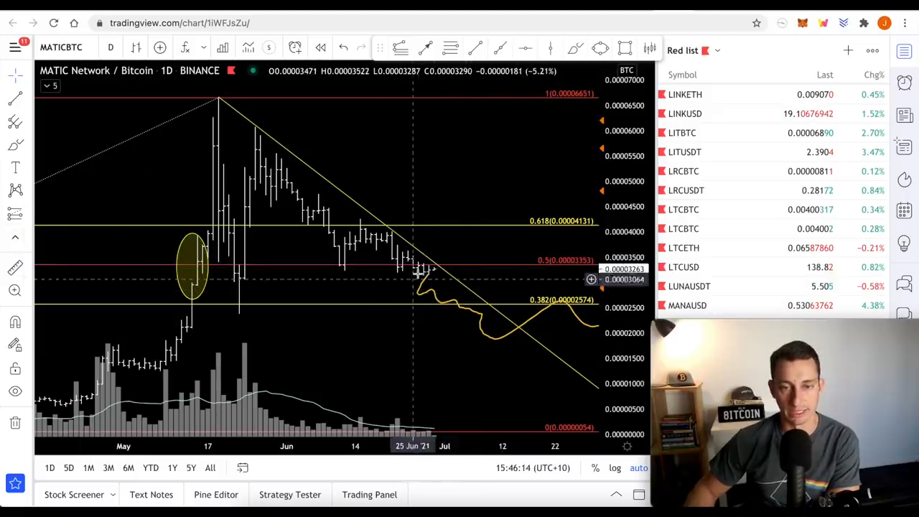
mouse_move(477, 260)
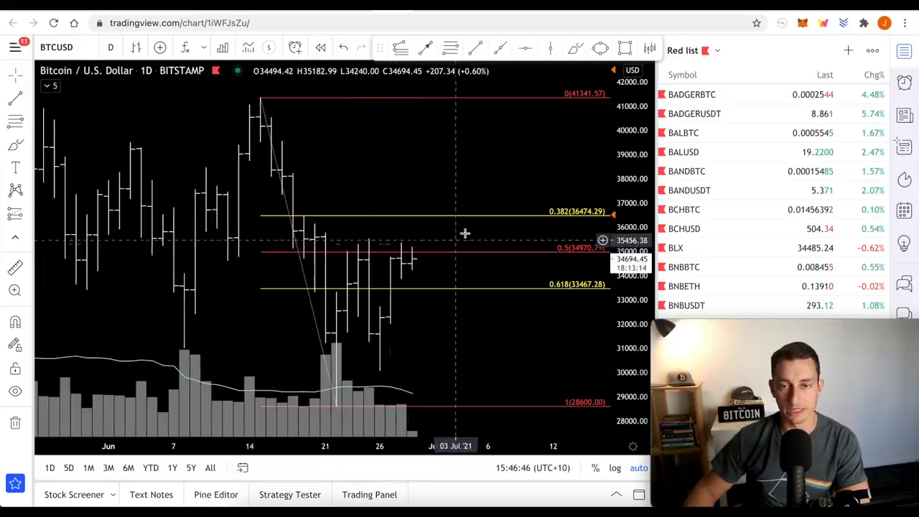
mouse_move(480, 224)
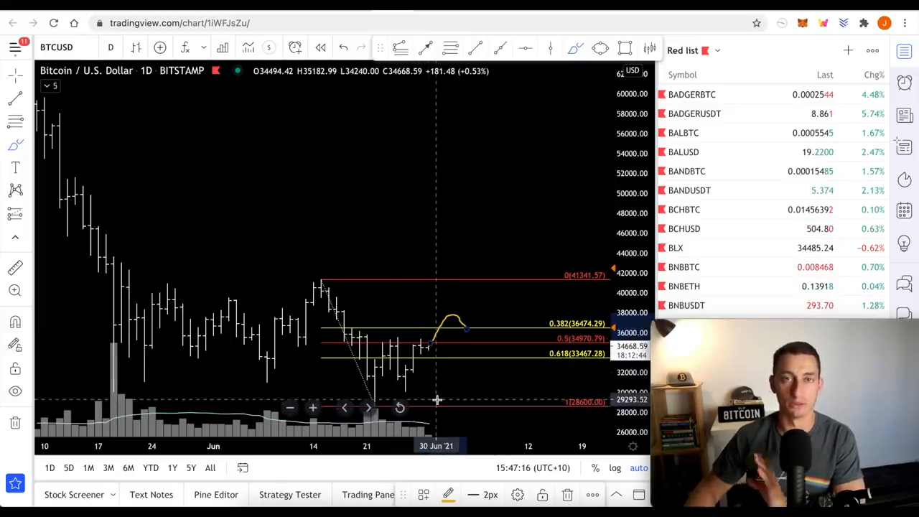
mouse_move(476, 324)
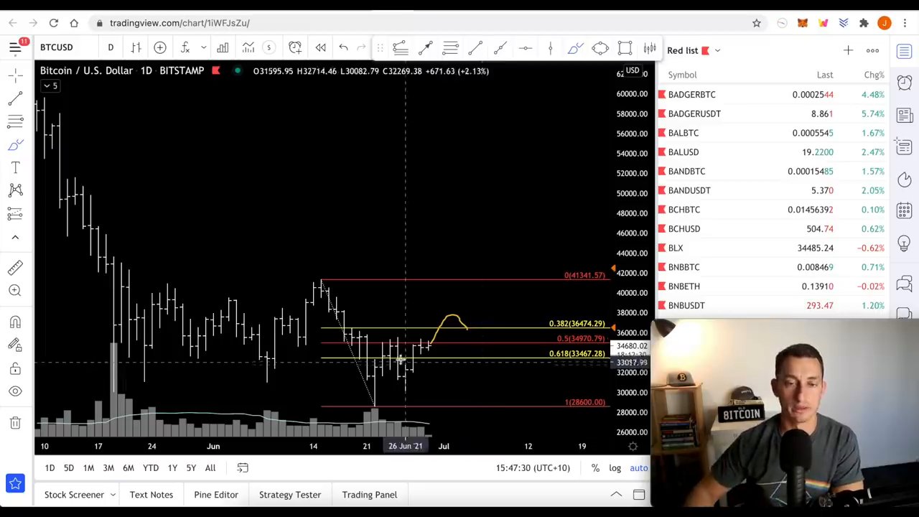
mouse_move(474, 337)
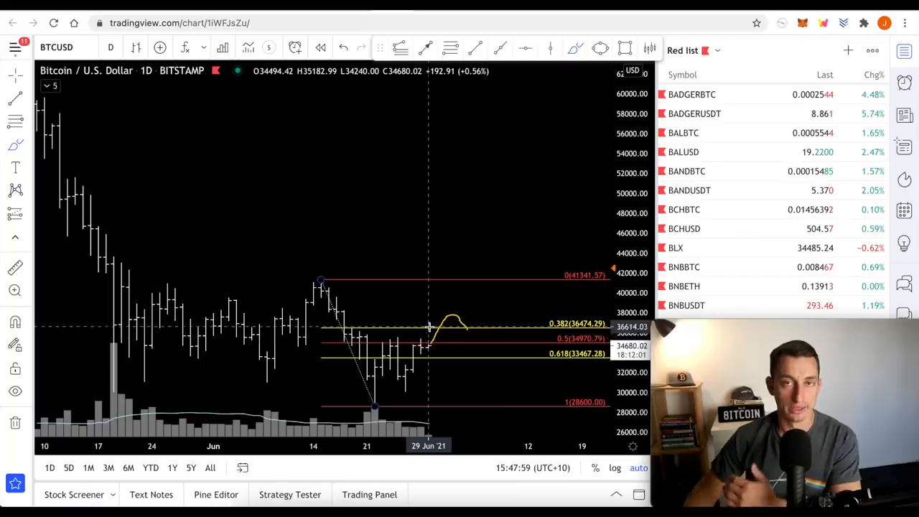
mouse_move(434, 346)
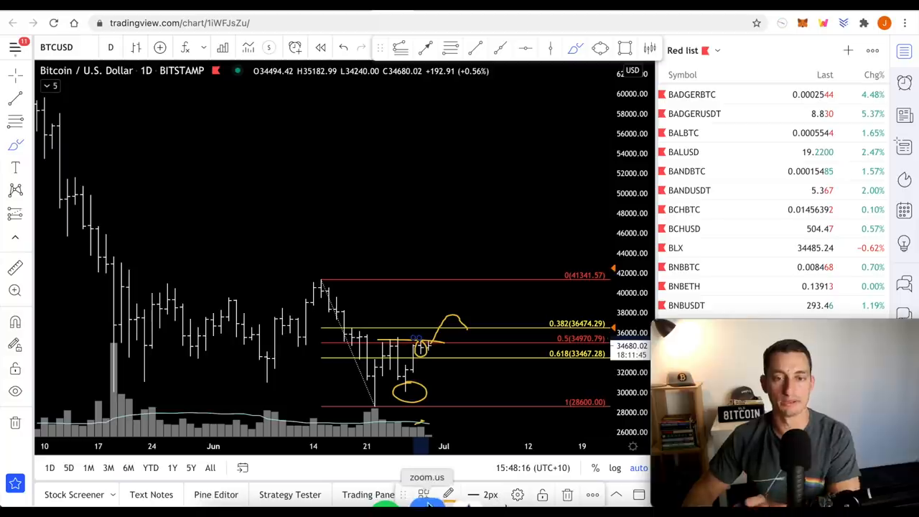
mouse_move(442, 402)
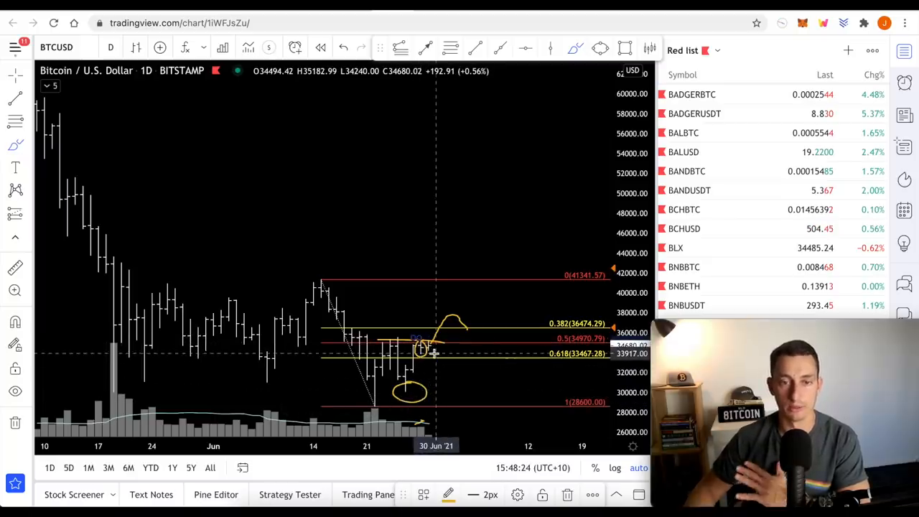
mouse_move(473, 215)
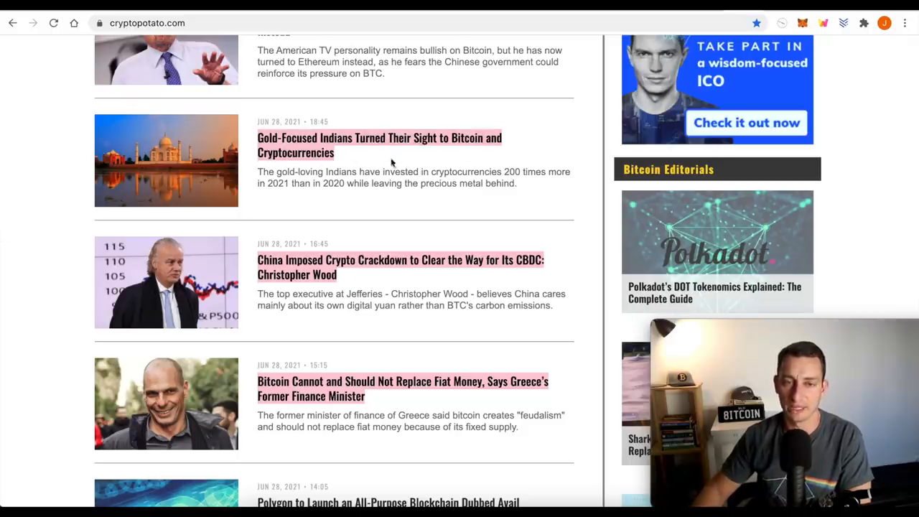
mouse_move(373, 163)
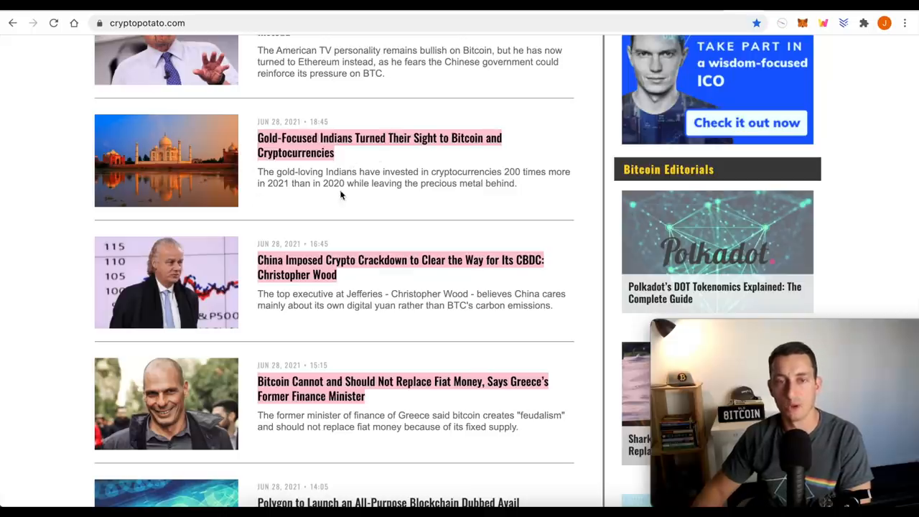
mouse_move(302, 208)
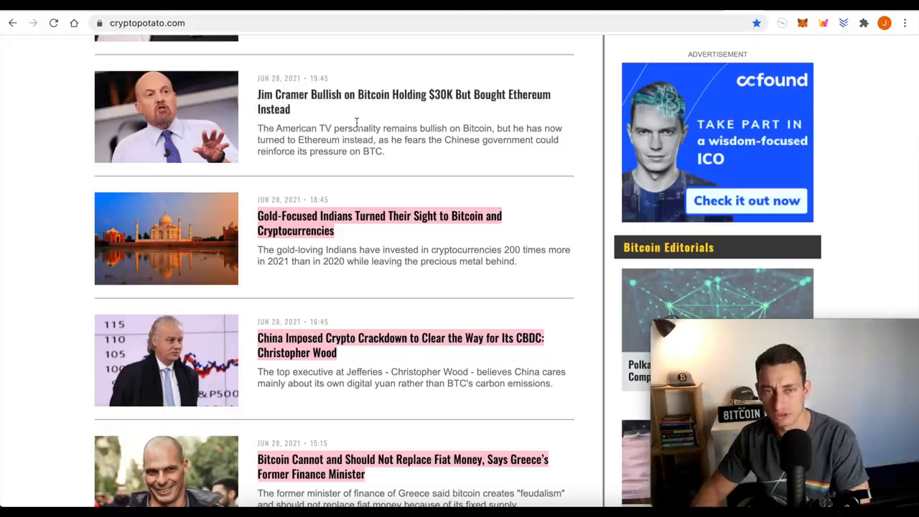
mouse_move(476, 112)
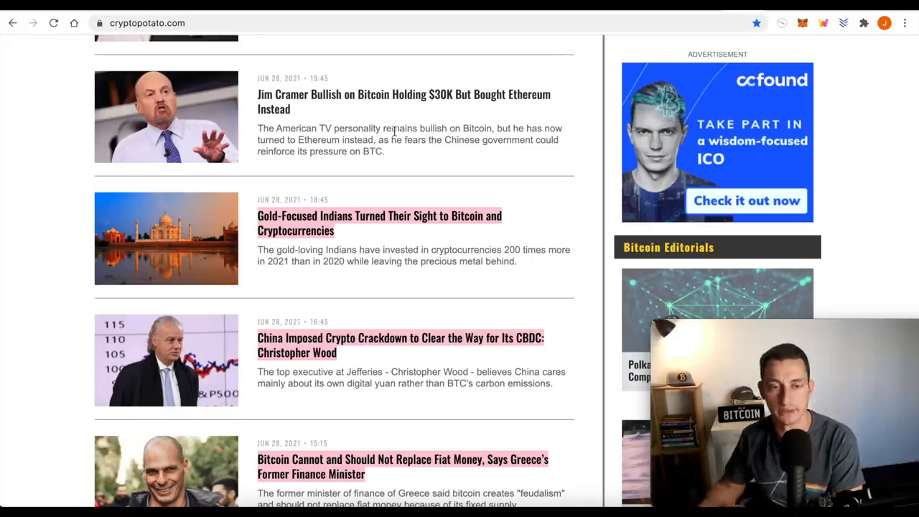
- Read further down the CryptoPotato headlines to the Greek finance minister and Polygon Avail stories
scroll("down", 3)
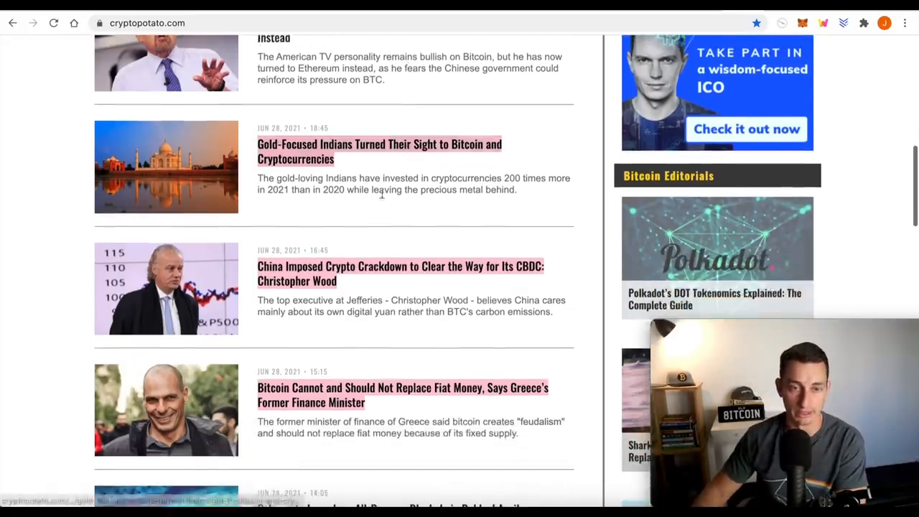
scroll("down", 3)
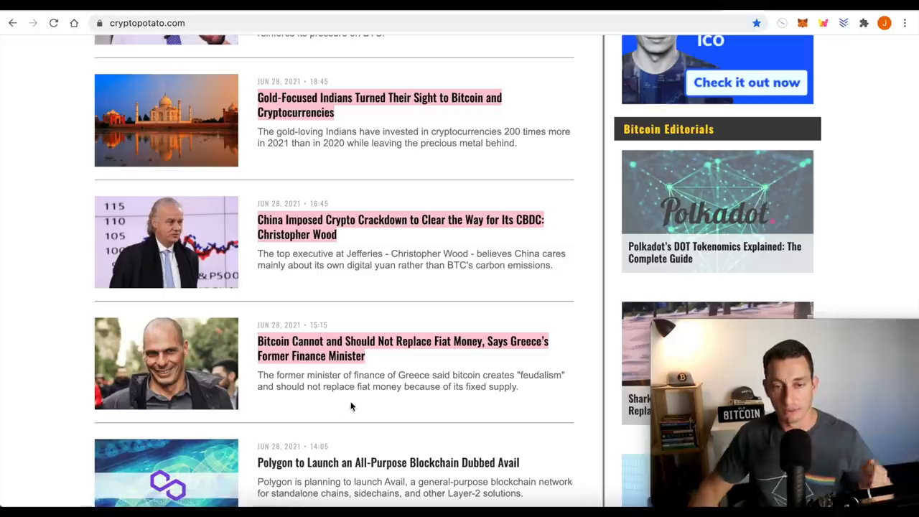
mouse_move(342, 362)
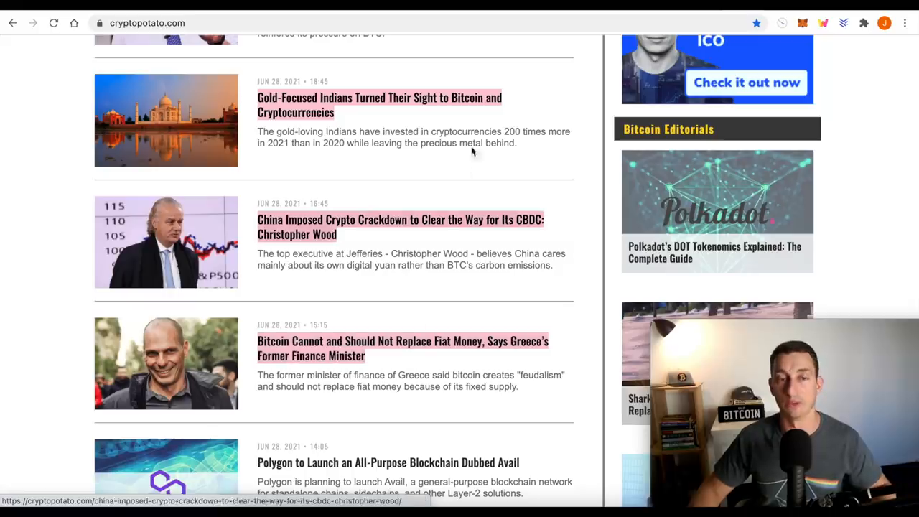
scroll("up", 3)
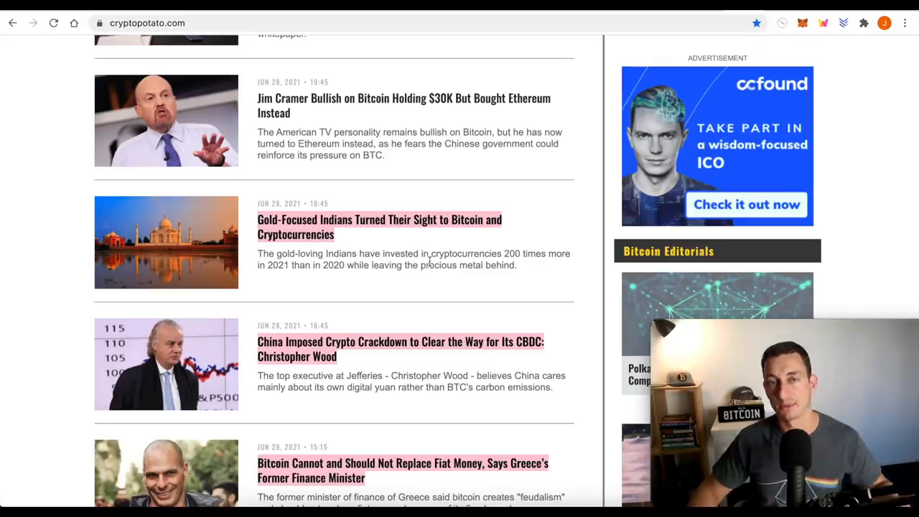
scroll("down", 3)
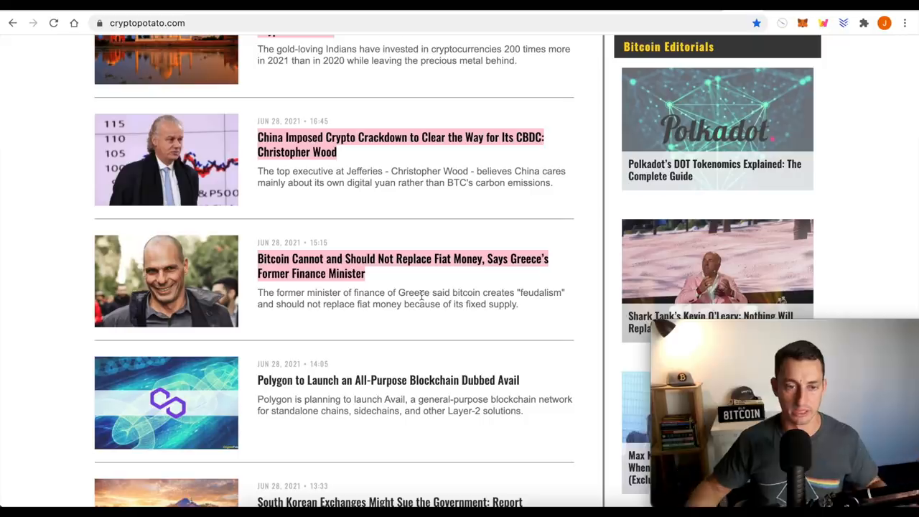
mouse_move(458, 266)
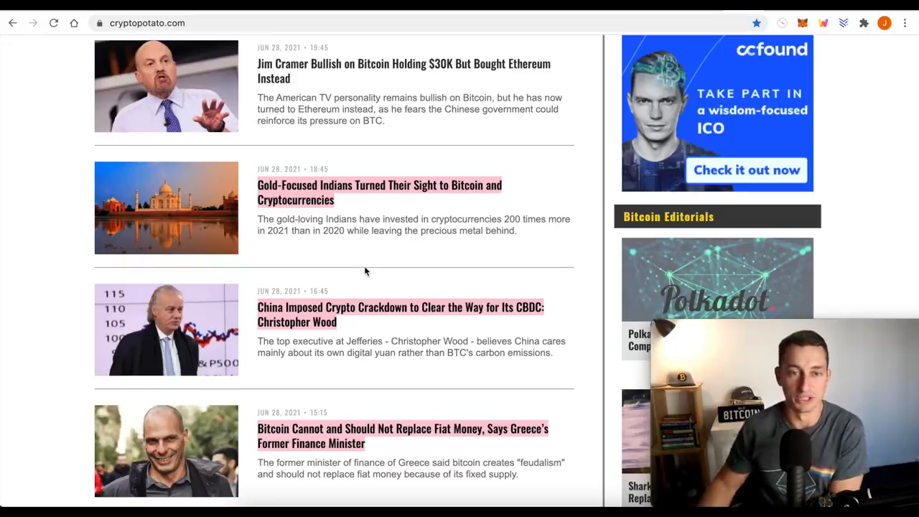
mouse_move(238, 187)
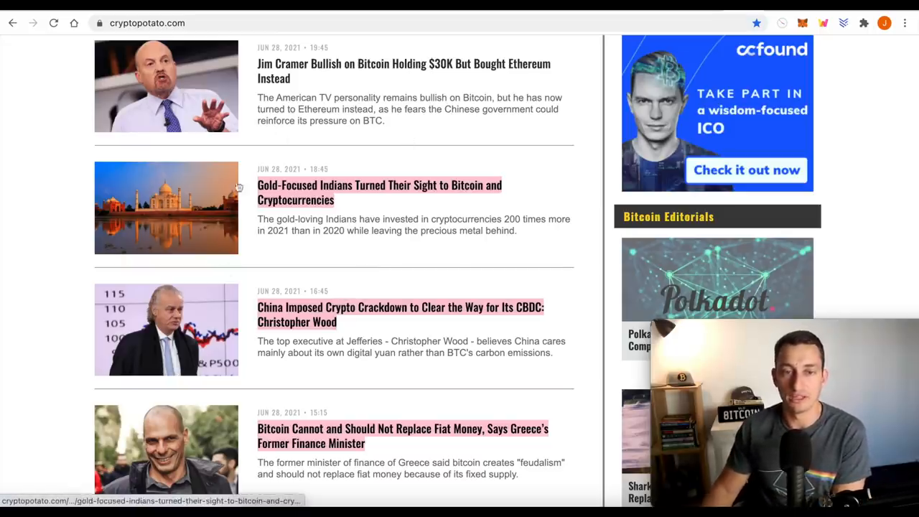
mouse_move(353, 263)
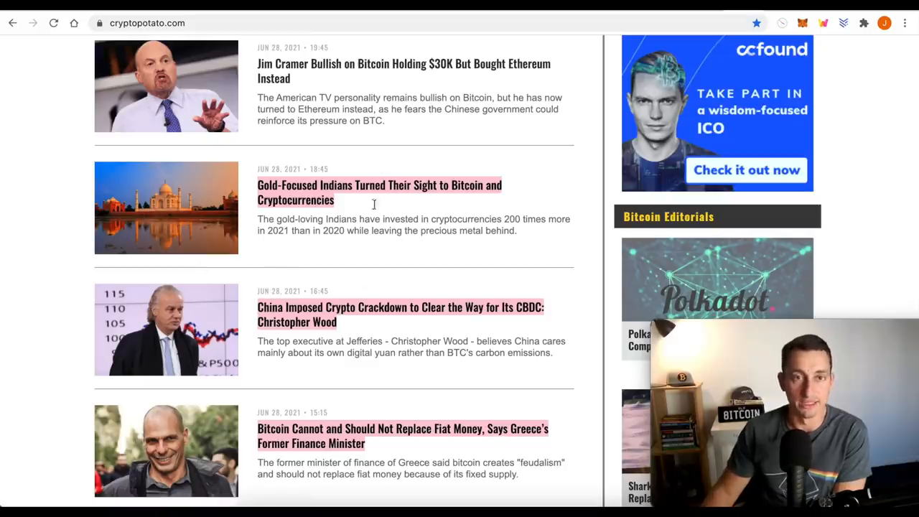
mouse_move(323, 246)
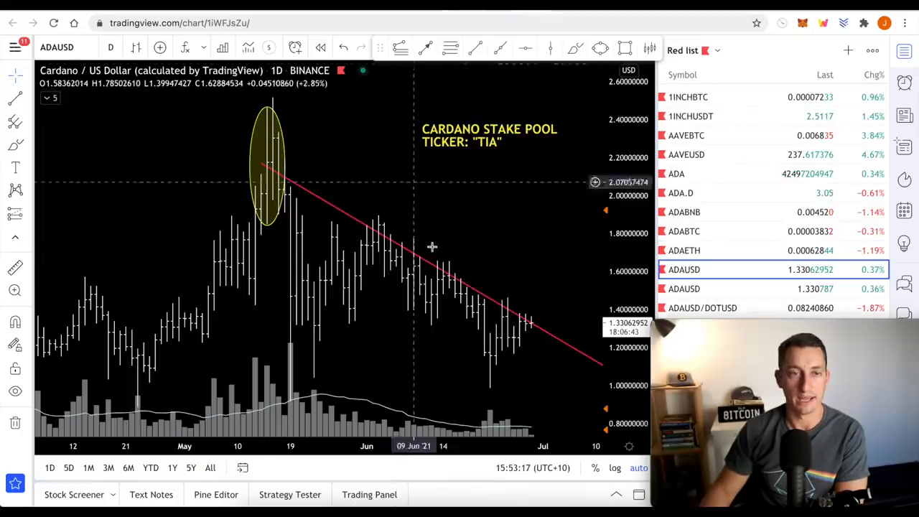
- Load the ADABTC daily chart with its retracement levels from the watchlist
left_click(683, 230)
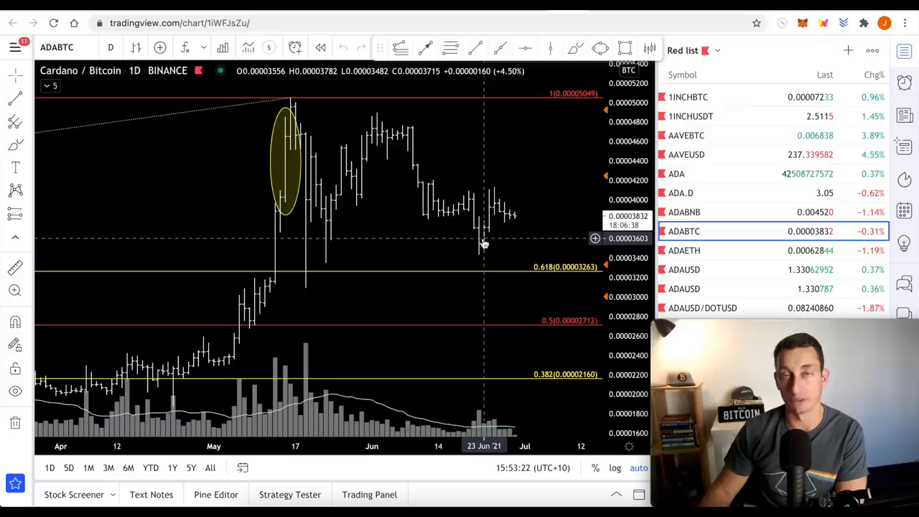
mouse_move(452, 240)
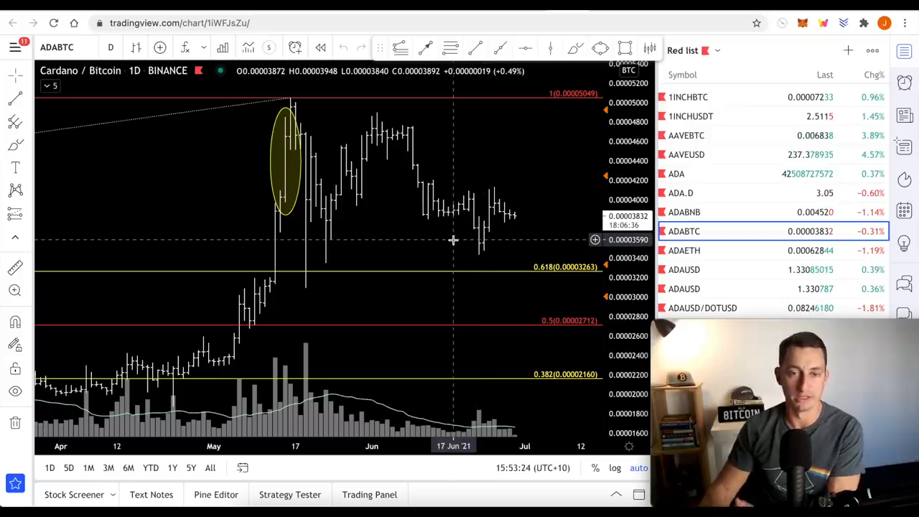